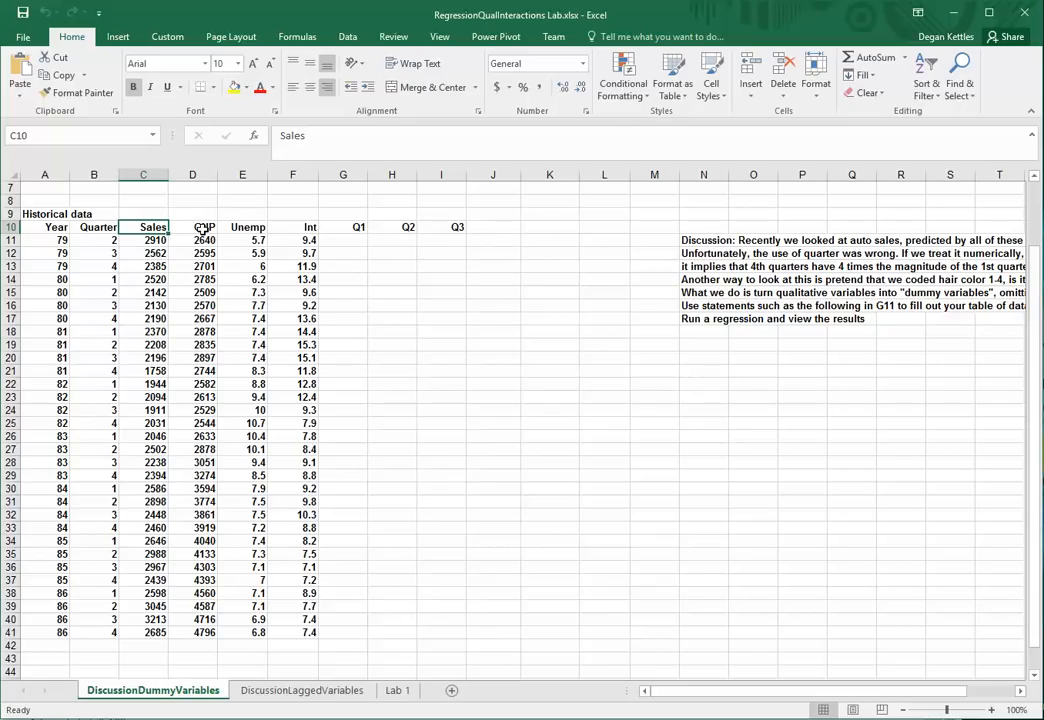
Step: Review the Sales, GNP and Quarter columns and select G11 under Q1
{"action": "left_click", "coordinate": [192, 228]}
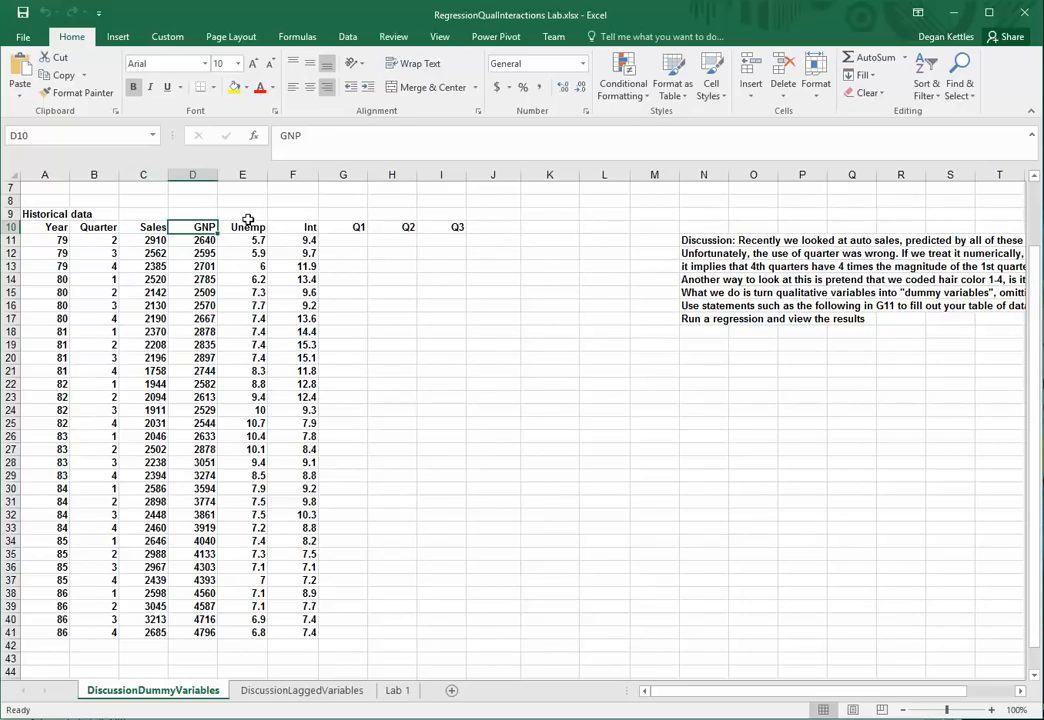
{"action": "left_click", "coordinate": [292, 228]}
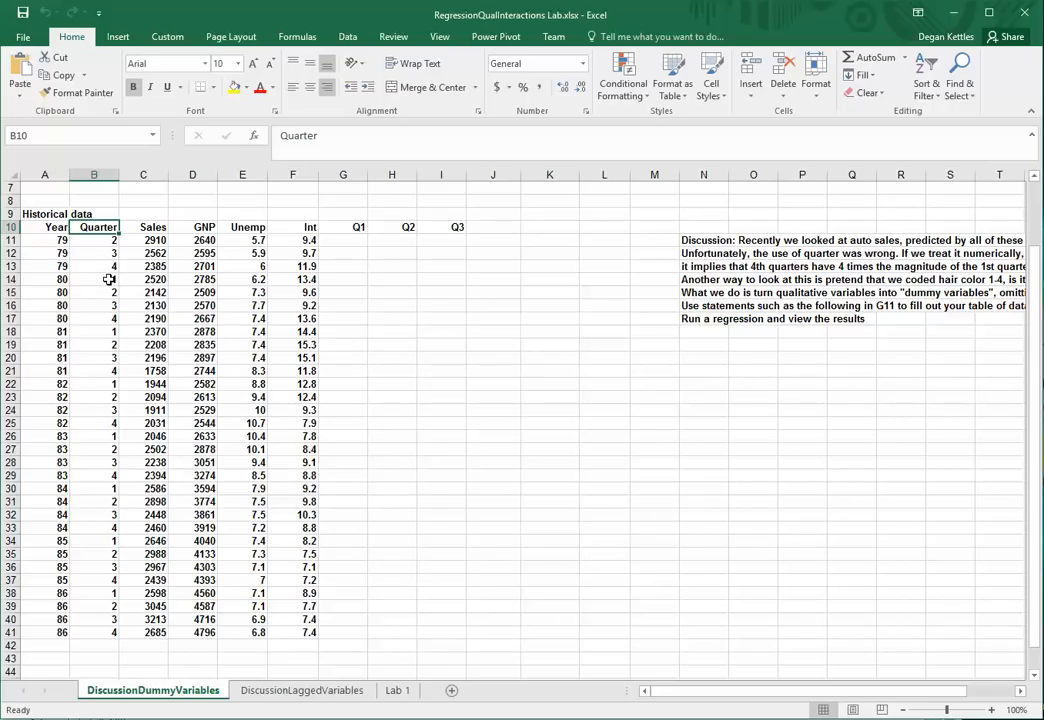
{"action": "left_click", "coordinate": [94, 252]}
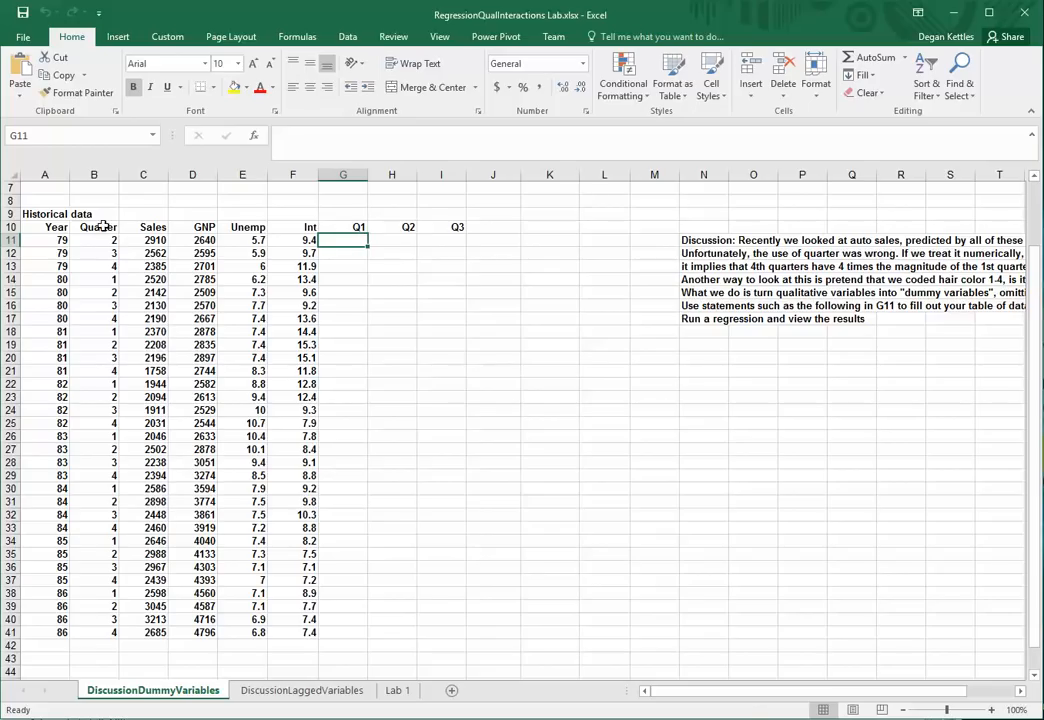
{"action": "left_click", "coordinate": [94, 174]}
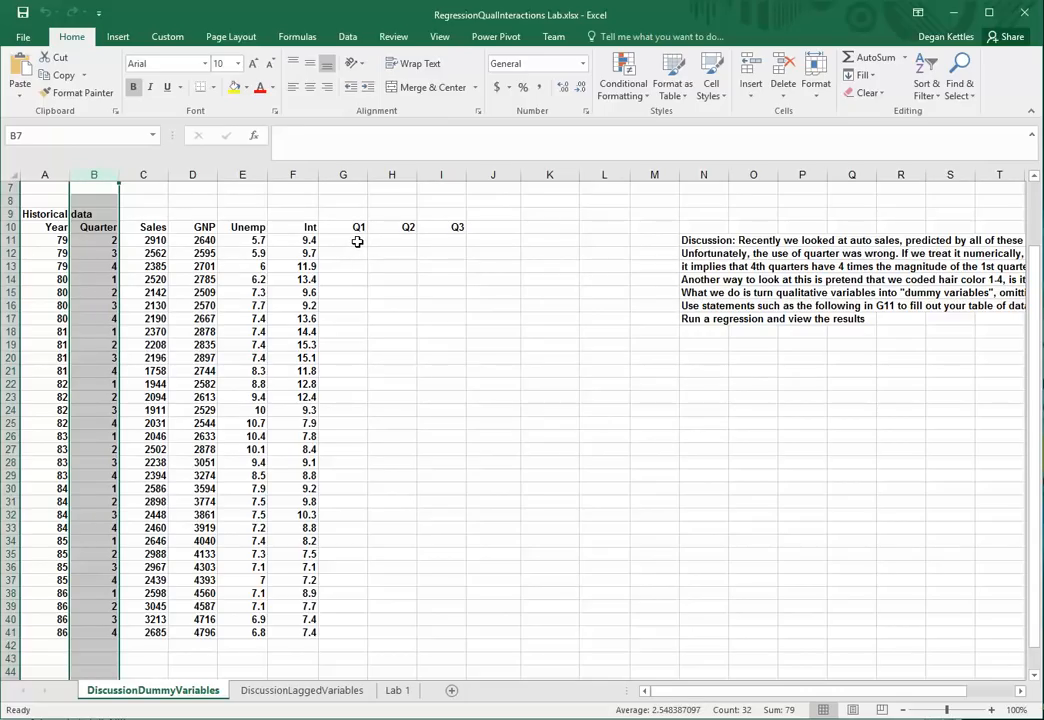
{"action": "left_click", "coordinate": [344, 240]}
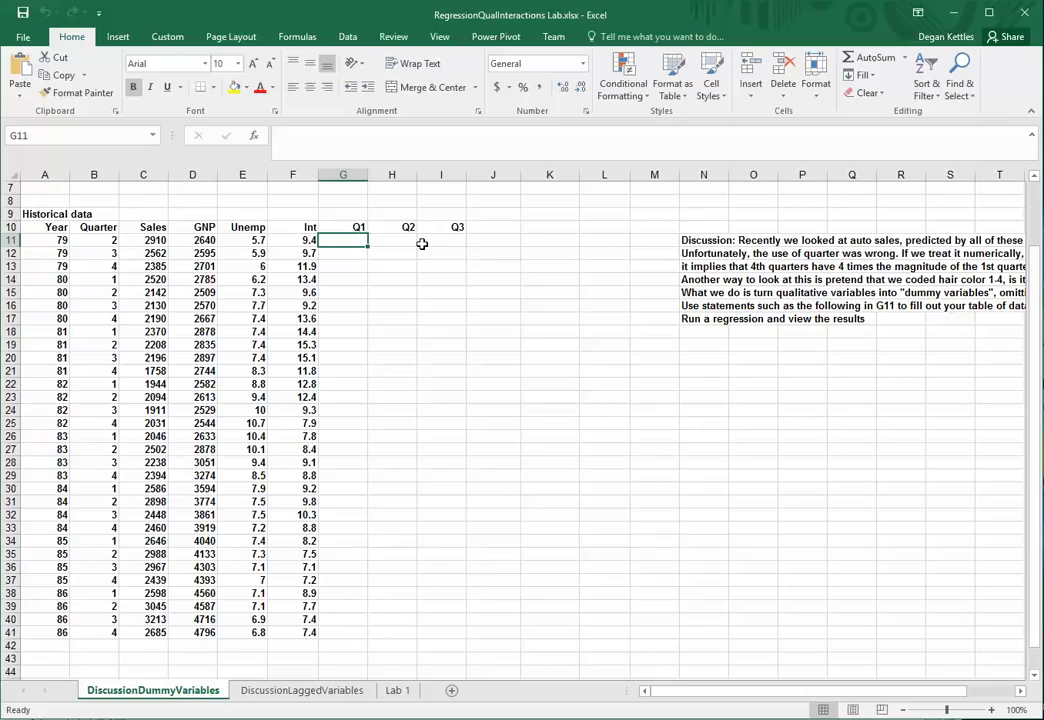
Step: Enter the Q1 dummy =IF(B11=1,1,0) in G11, fixing the too-many-arguments error
{"action": "type", "text": "="}
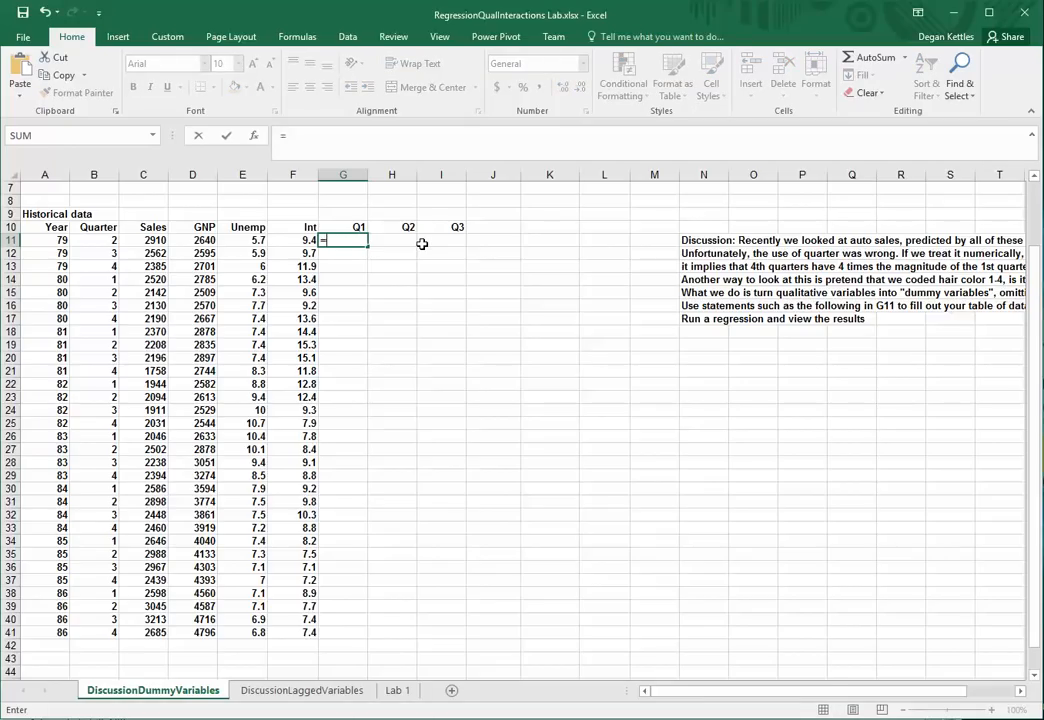
{"action": "type", "text": "if(B1"}
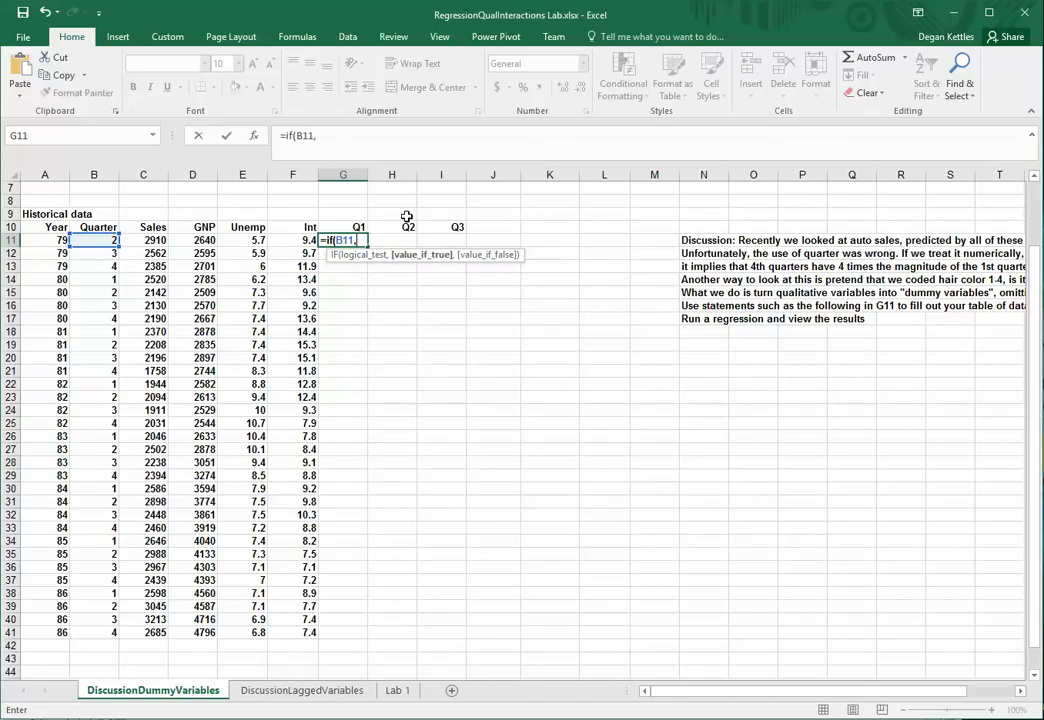
{"action": "type", "text": "1,"}
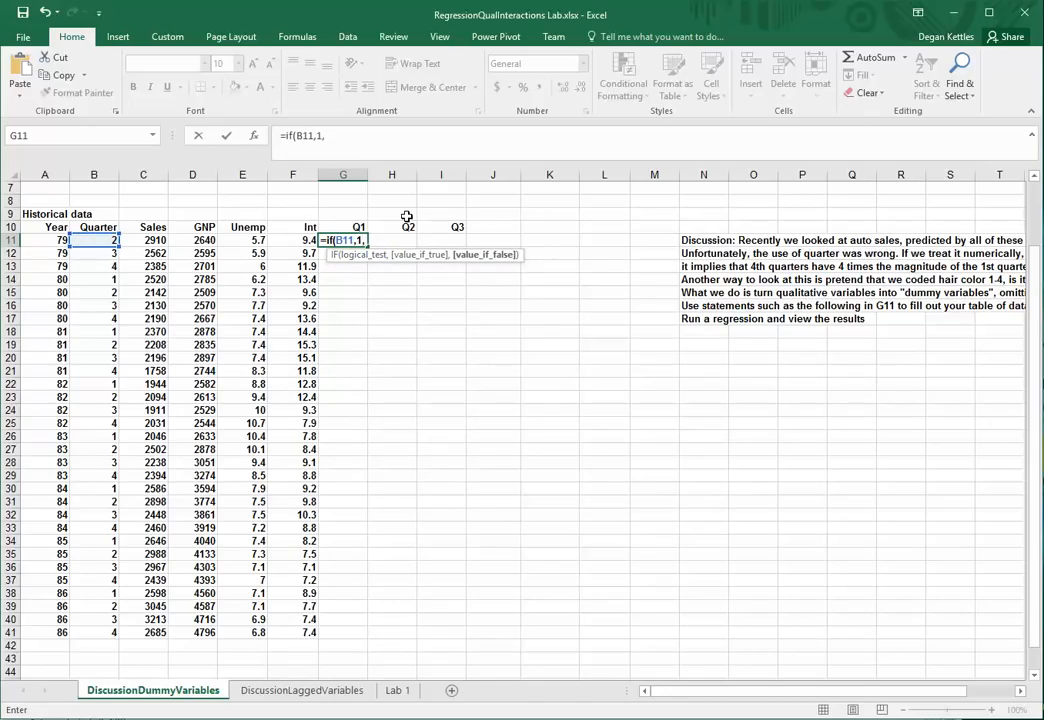
{"action": "type", "text": "1,0)"}
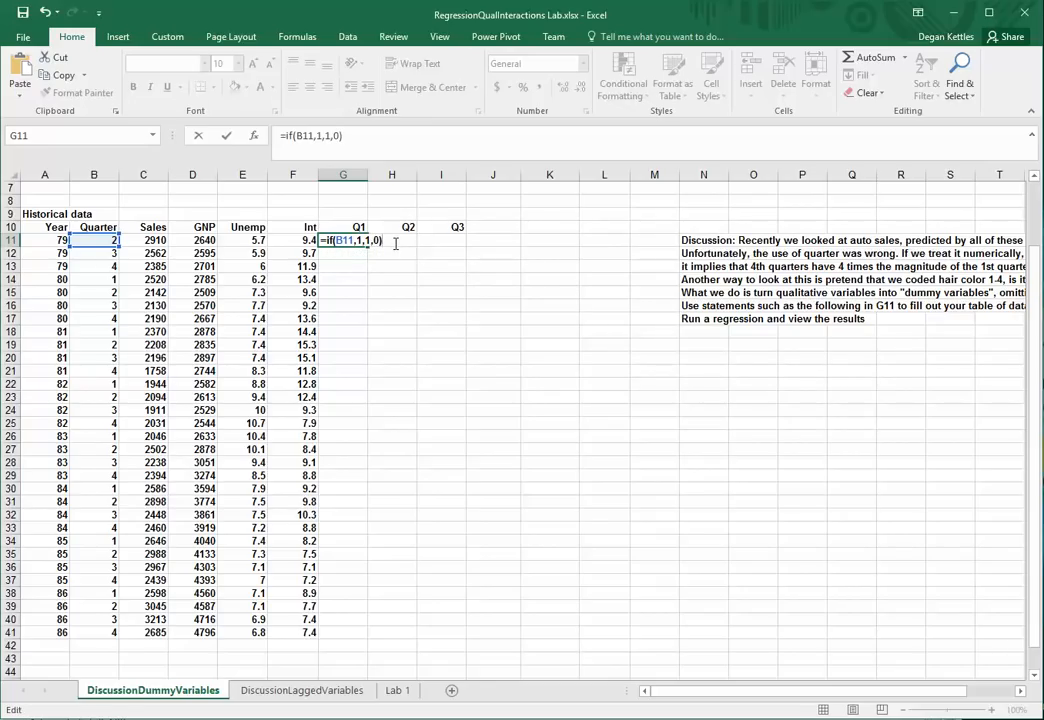
{"action": "key", "text": "Return"}
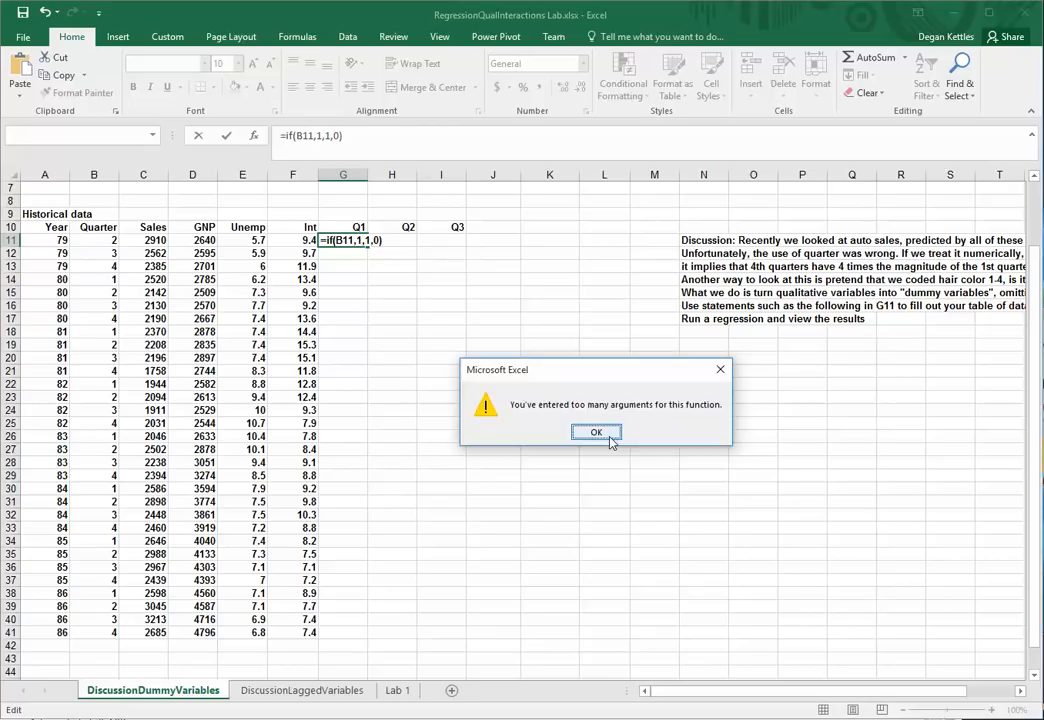
{"action": "left_click", "coordinate": [596, 432]}
{"action": "type", "text": "="}
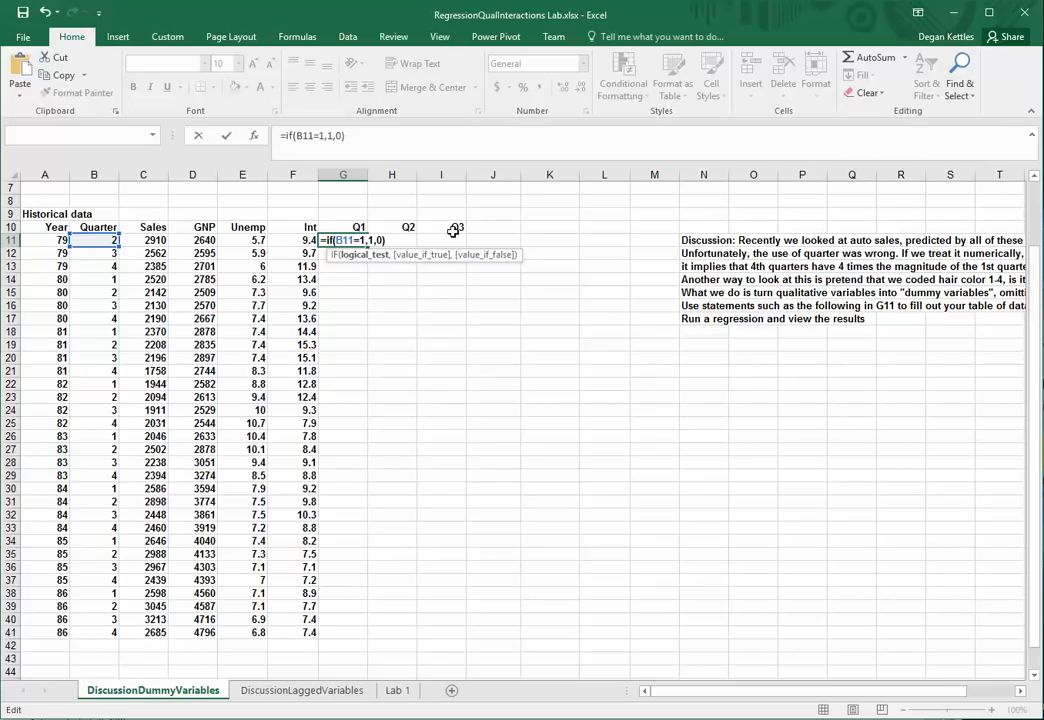
{"action": "key", "text": "Return"}
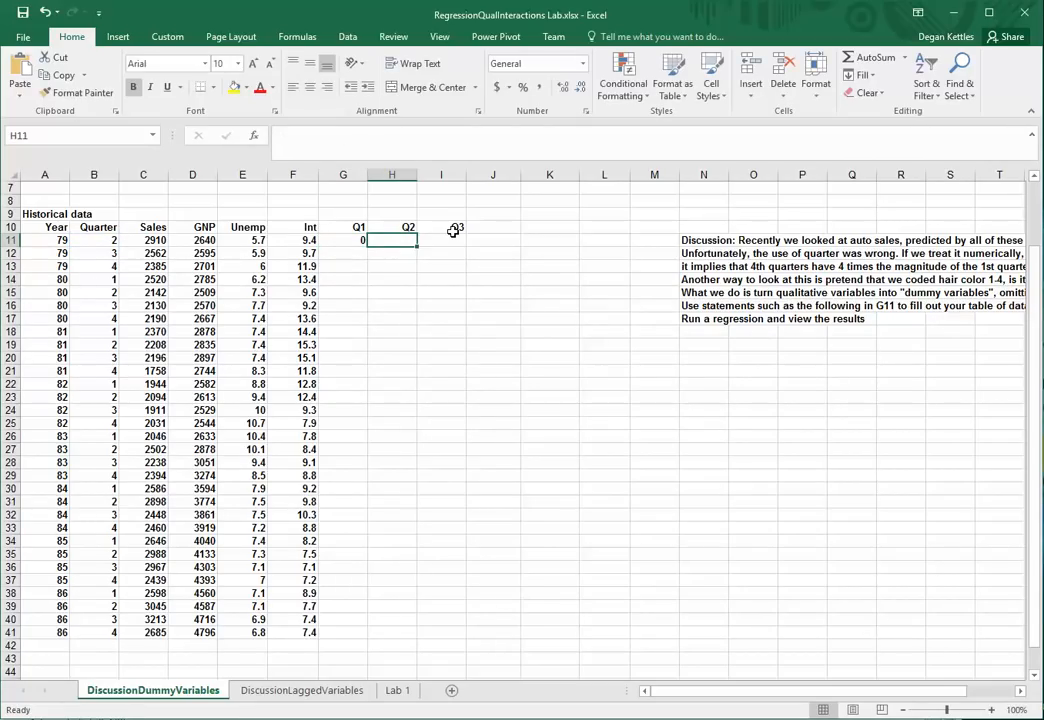
Step: Enter the Q2 and Q3 dummies =IF(B11=2,1,0) and =IF(B11=3,1,0) in H11 and I11
{"action": "type", "text": "=if(B11="}
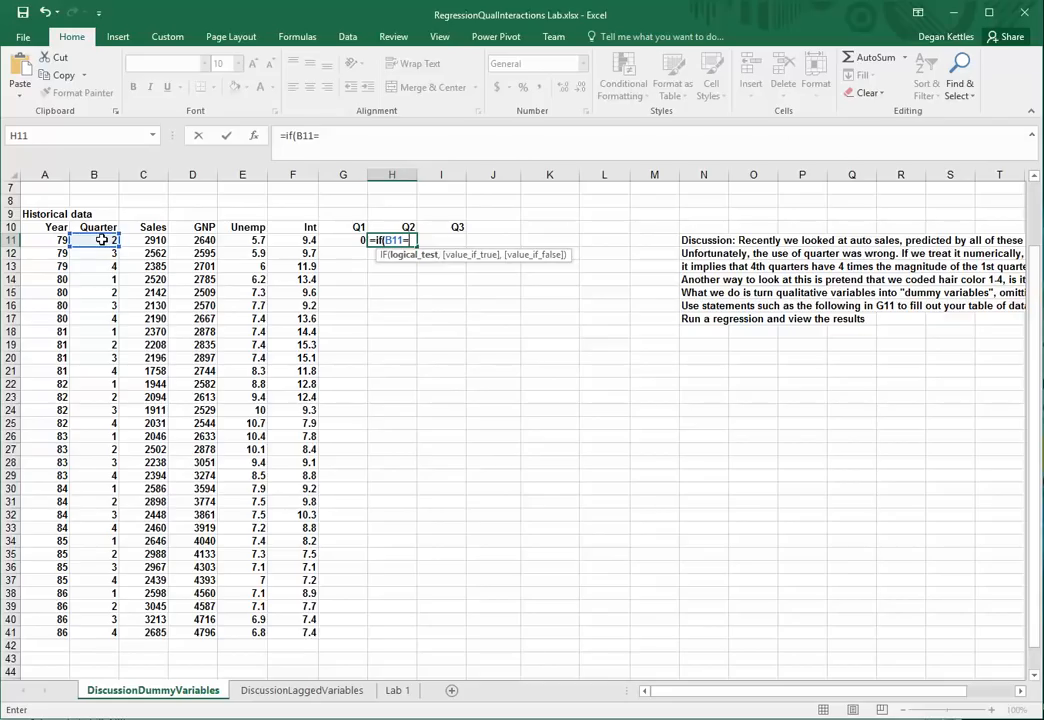
{"action": "type", "text": "2,1,"}
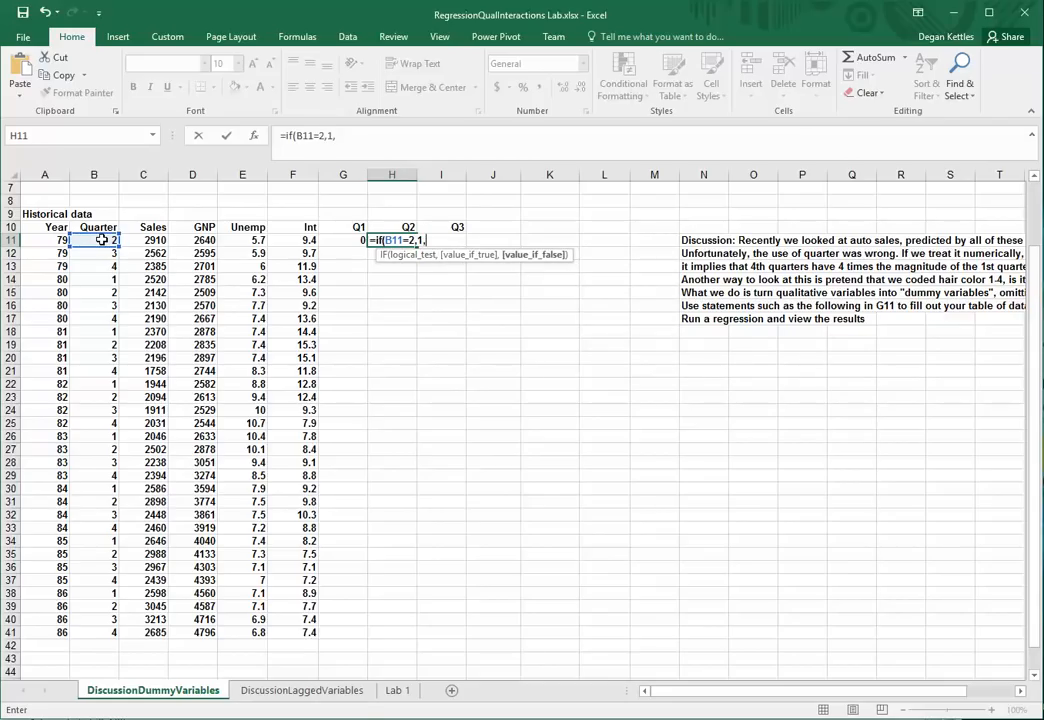
{"action": "key", "text": "Return"}
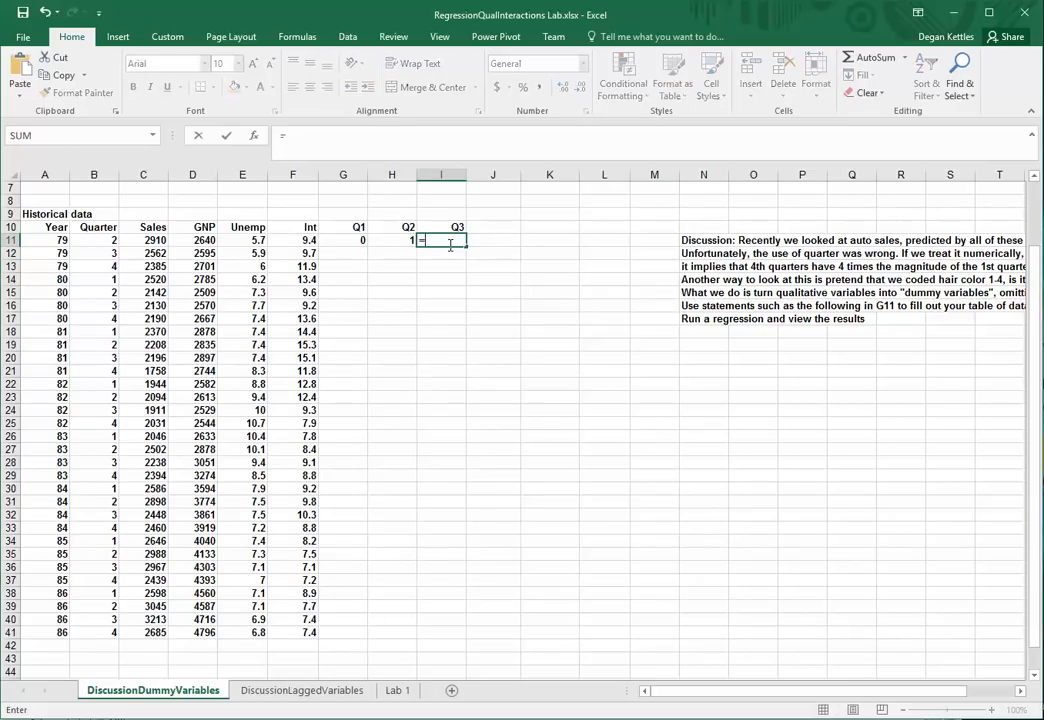
{"action": "type", "text": "=if("}
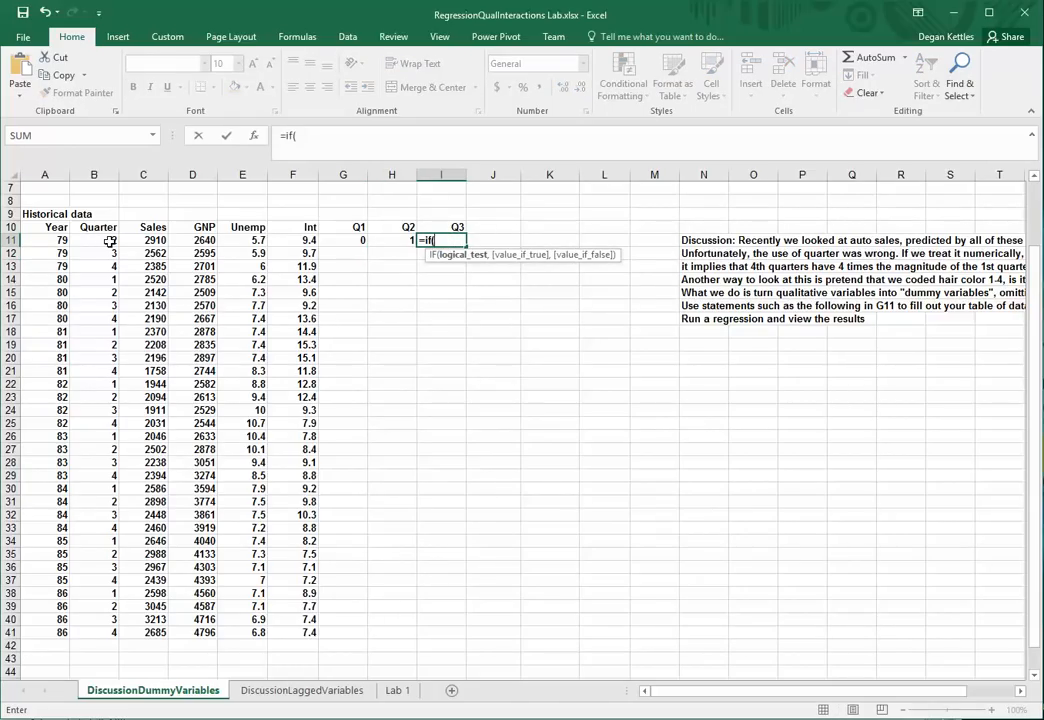
{"action": "type", "text": "B11=3,1,0"}
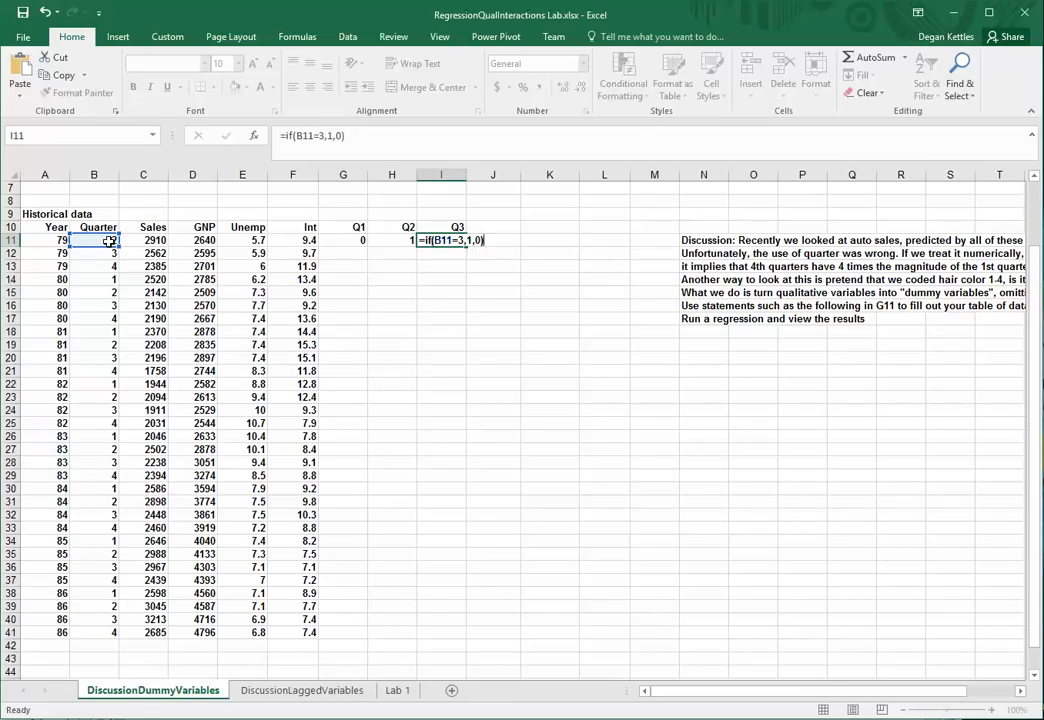
{"action": "left_click", "coordinate": [344, 240]}
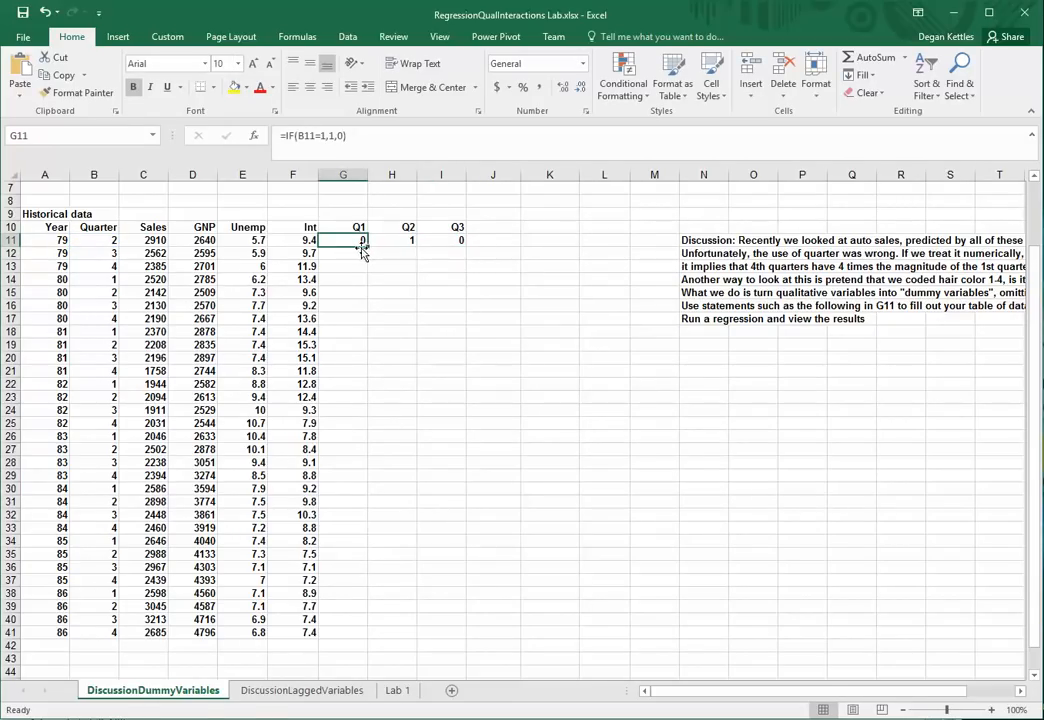
Step: Fill the Q1, then Q2 and Q3 dummy formulas down to row 41
{"action": "left_click_drag", "start_coordinate": [364, 246], "coordinate": [360, 632]}
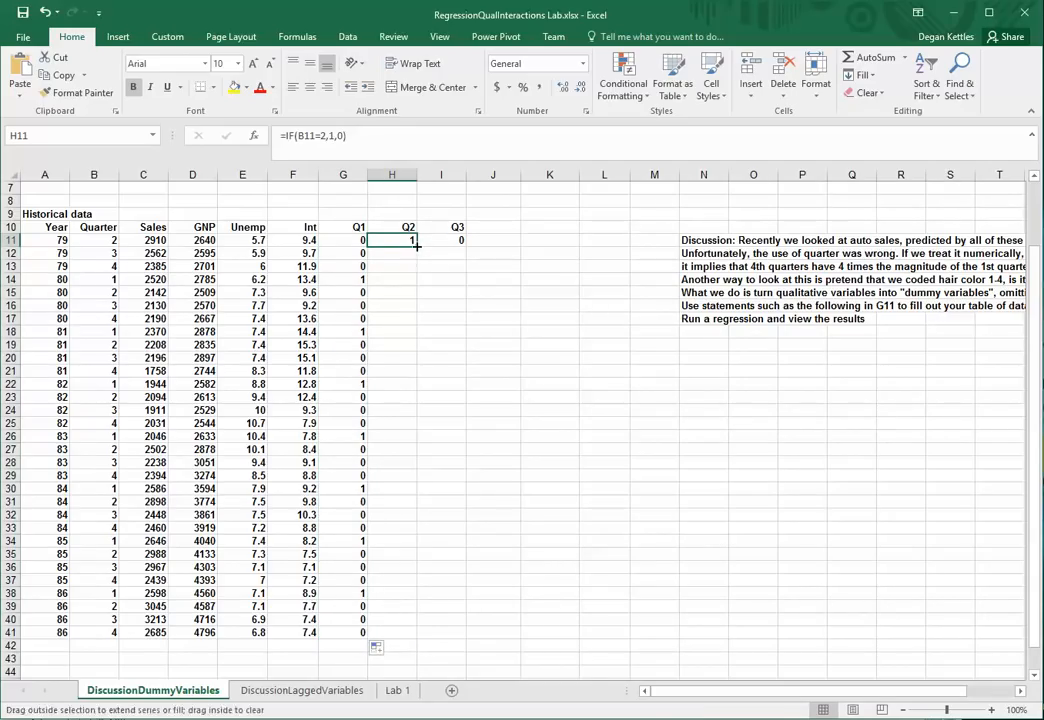
{"action": "left_click_drag", "start_coordinate": [440, 240], "coordinate": [440, 632]}
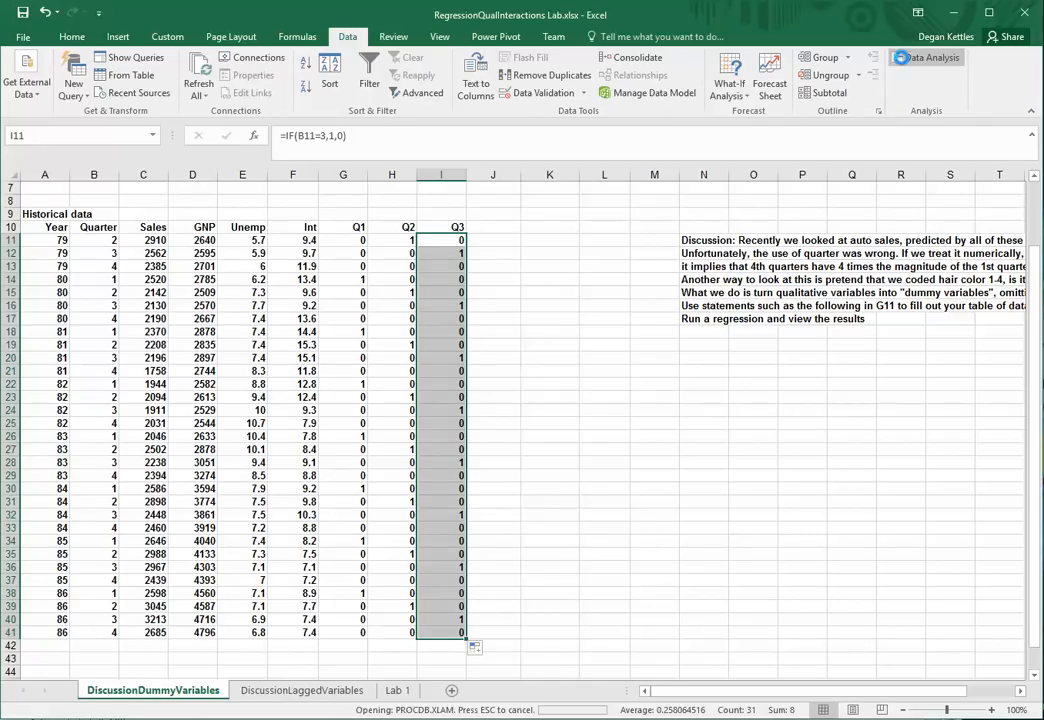
Step: Run a Regression with Sales as Y and the GNP, Unemp, Int and Q1–Q3 columns as X
{"action": "left_click", "coordinate": [924, 56]}
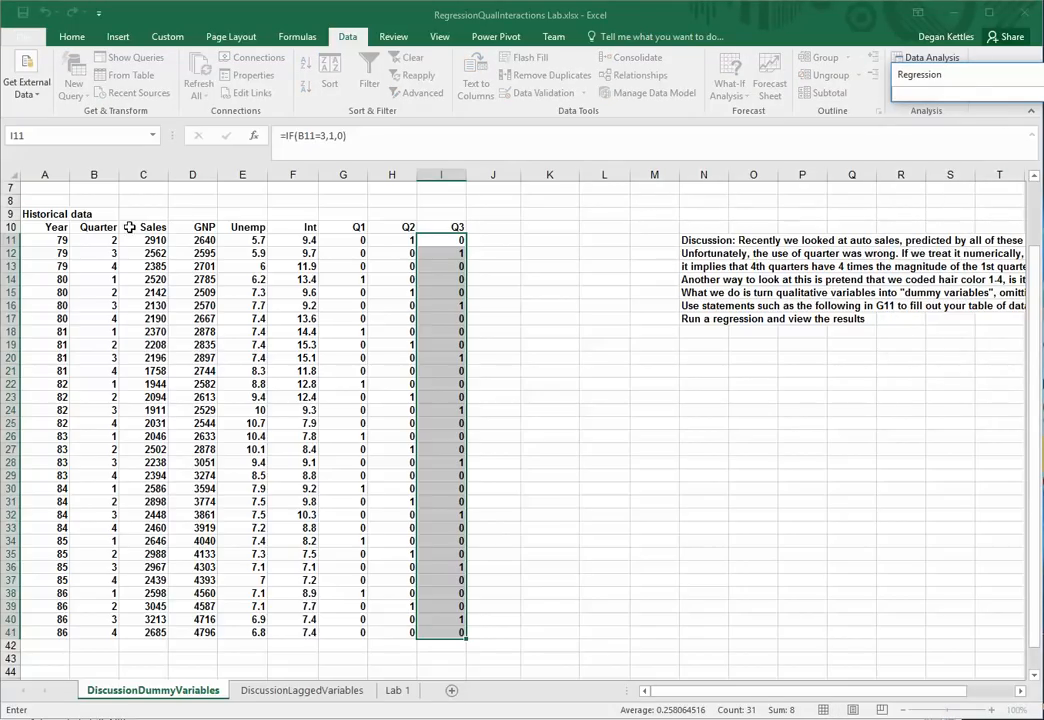
{"action": "left_click_drag", "start_coordinate": [142, 228], "coordinate": [142, 632]}
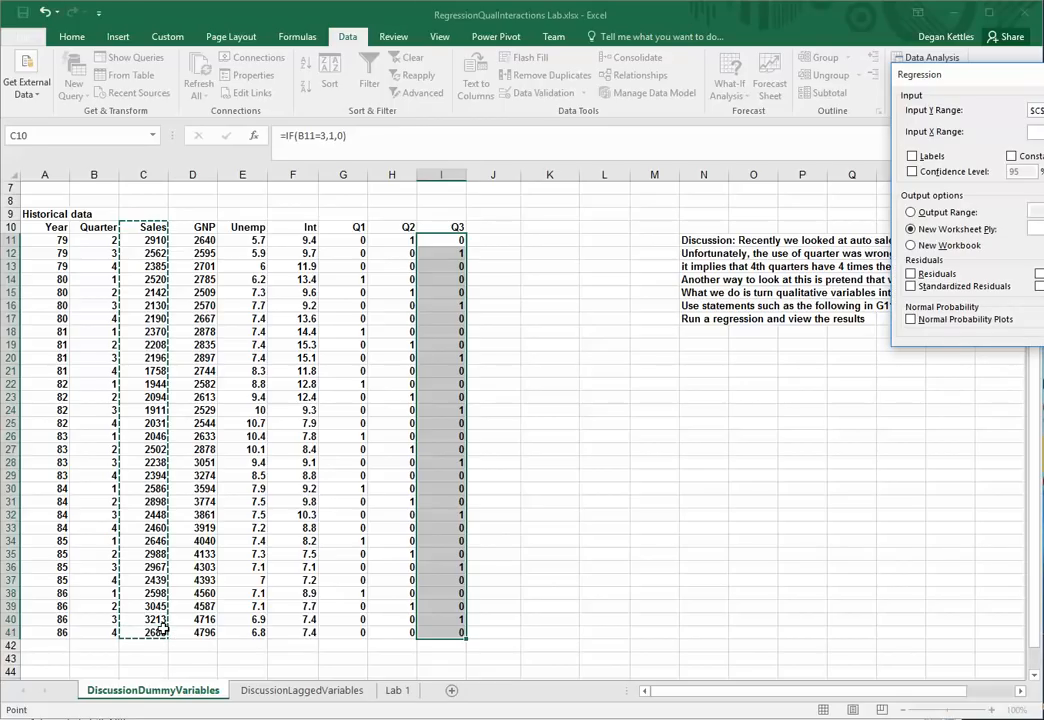
{"action": "left_click", "coordinate": [912, 156]}
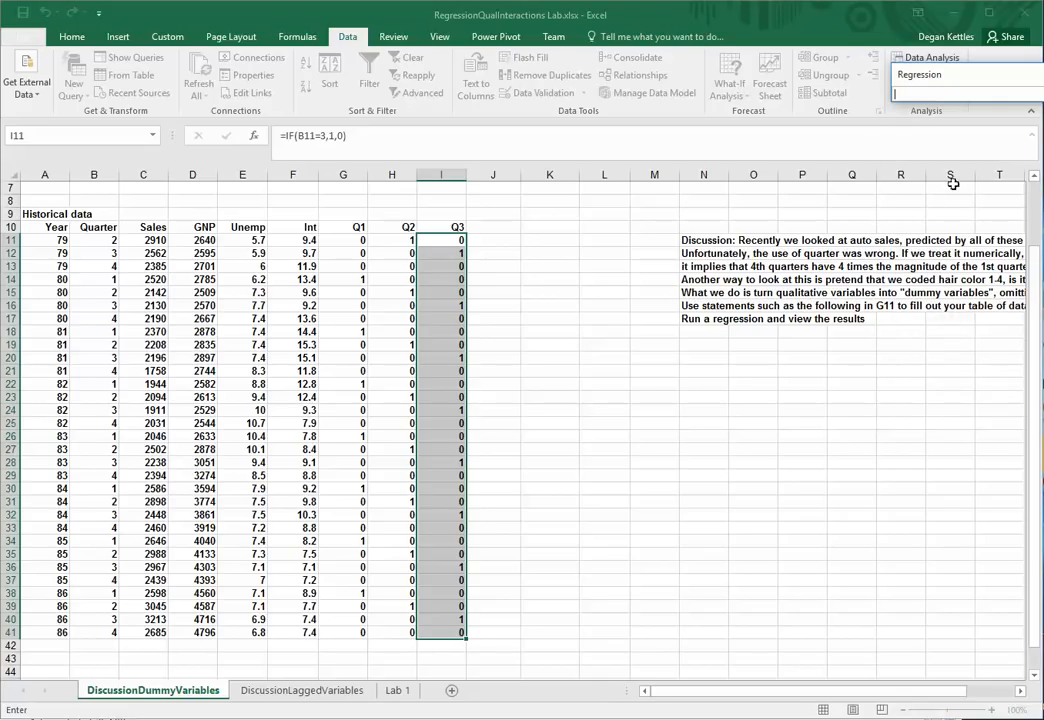
{"action": "left_click_drag", "start_coordinate": [204, 228], "coordinate": [440, 632]}
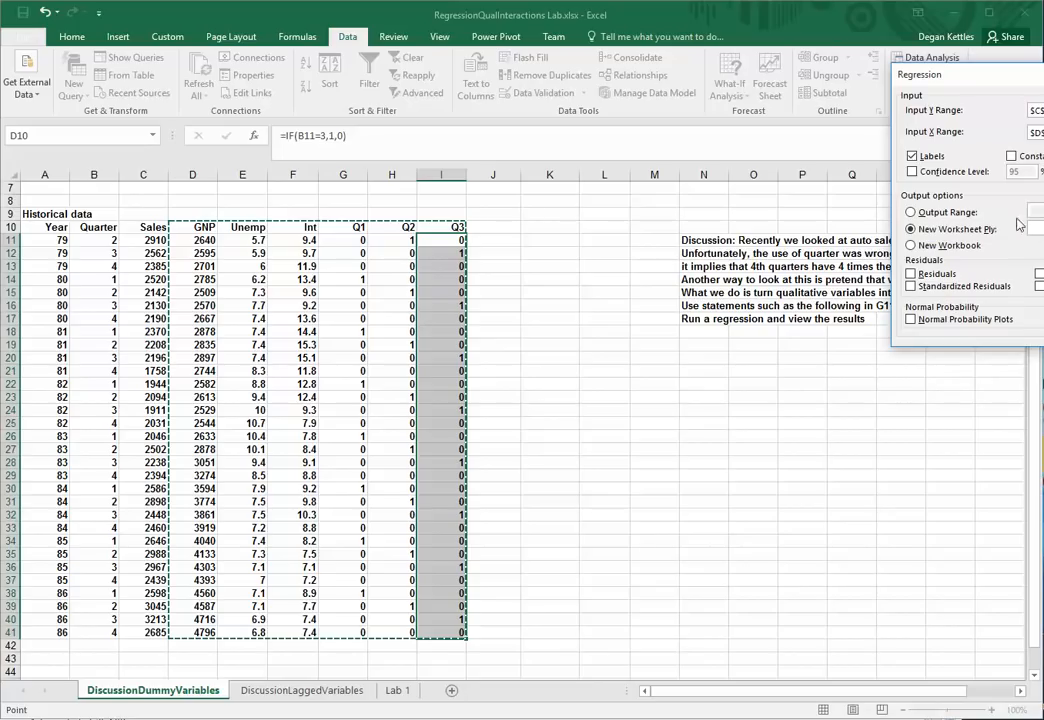
{"action": "left_click", "coordinate": [908, 208]}
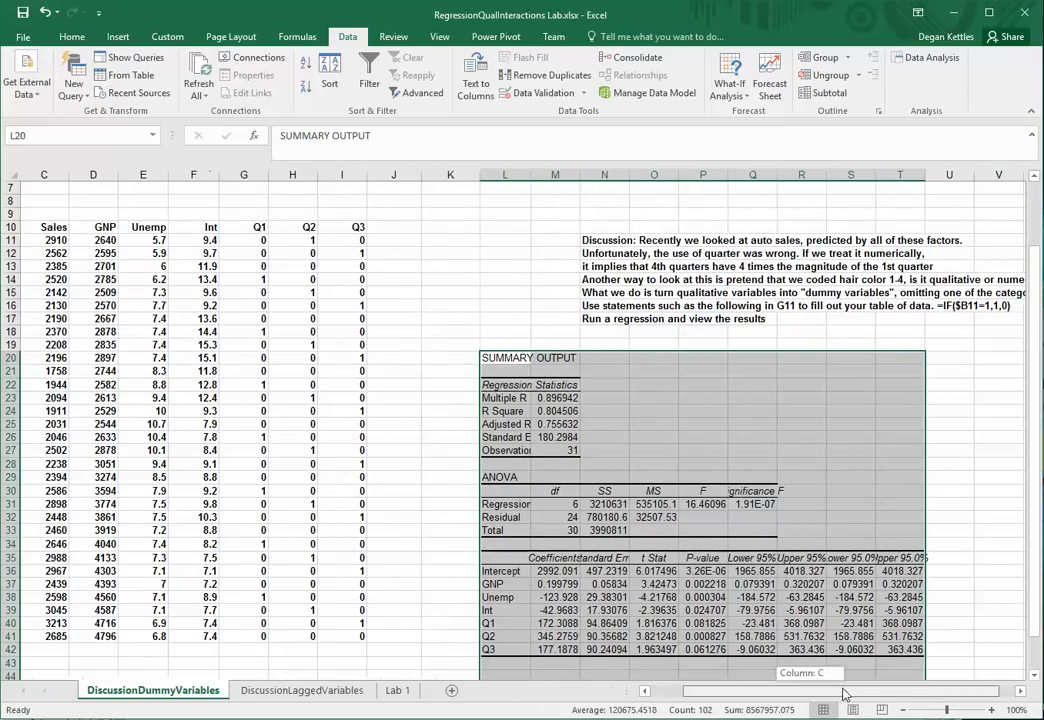
{"action": "left_click", "coordinate": [556, 424]}
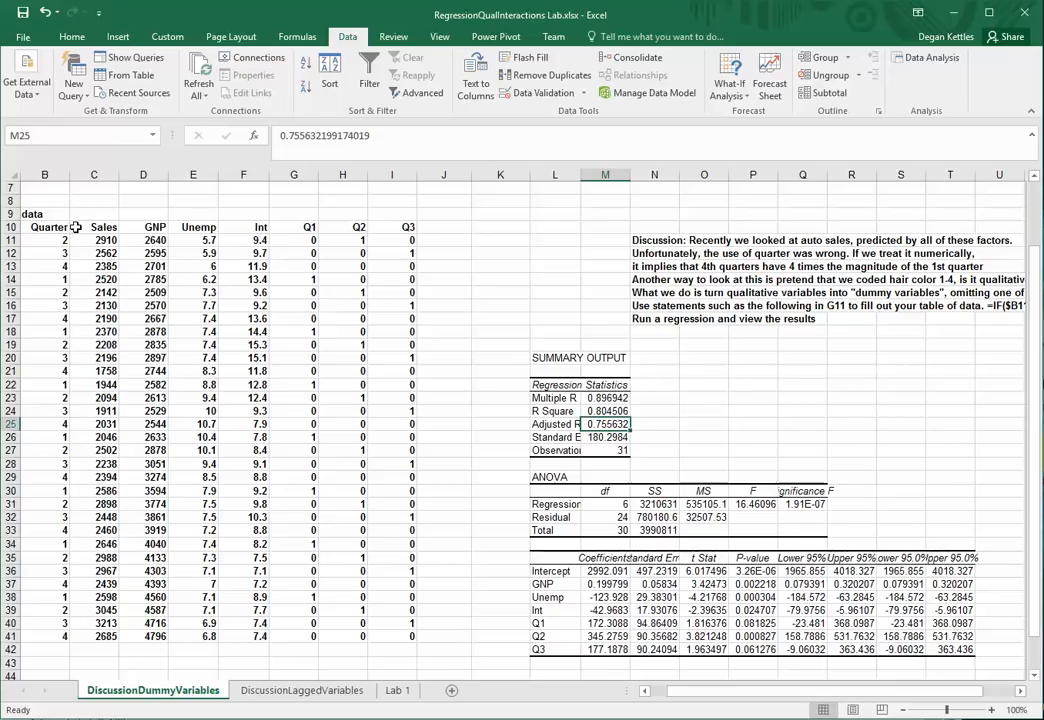
{"action": "mouse_move", "coordinate": [184, 244]}
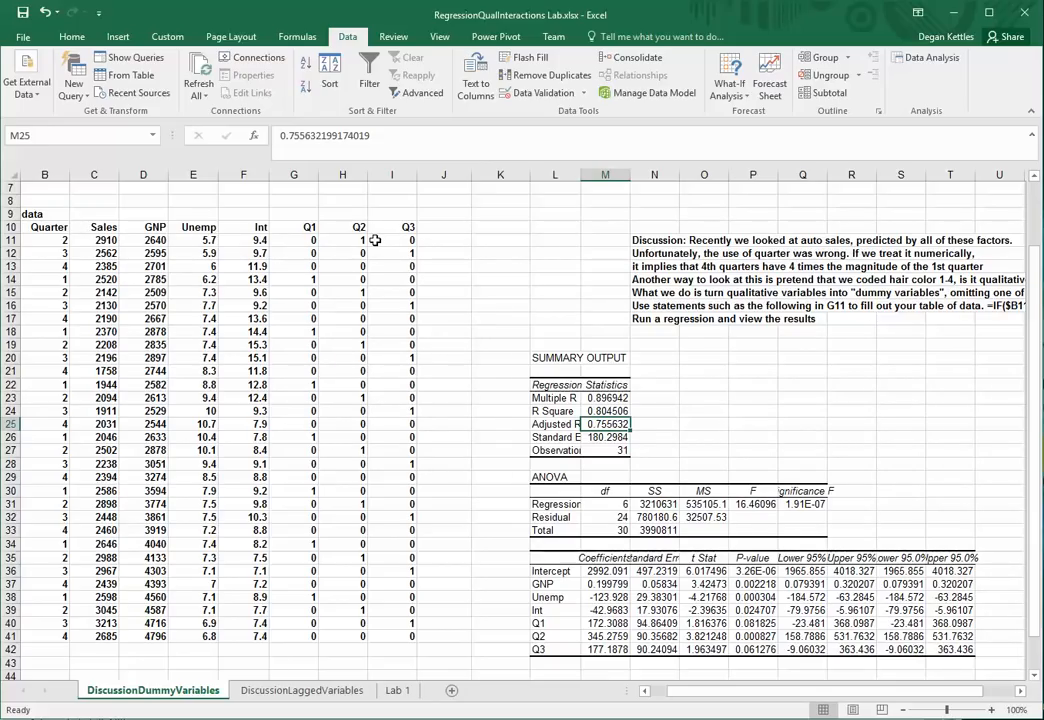
{"action": "left_click", "coordinate": [752, 504]}
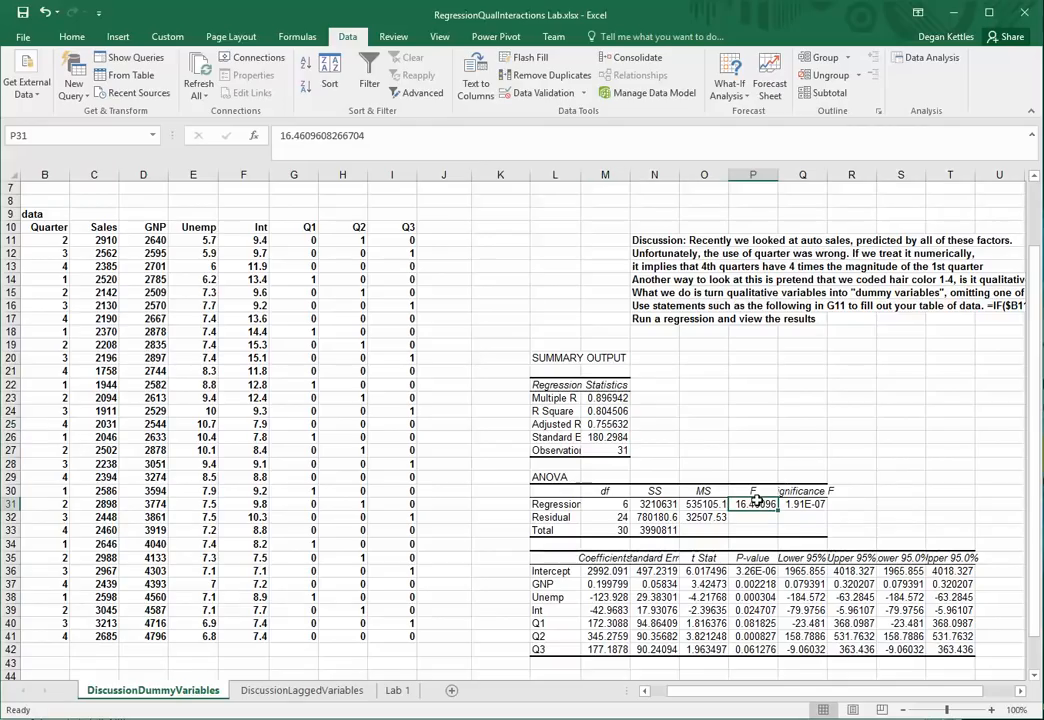
{"action": "left_click", "coordinate": [800, 504]}
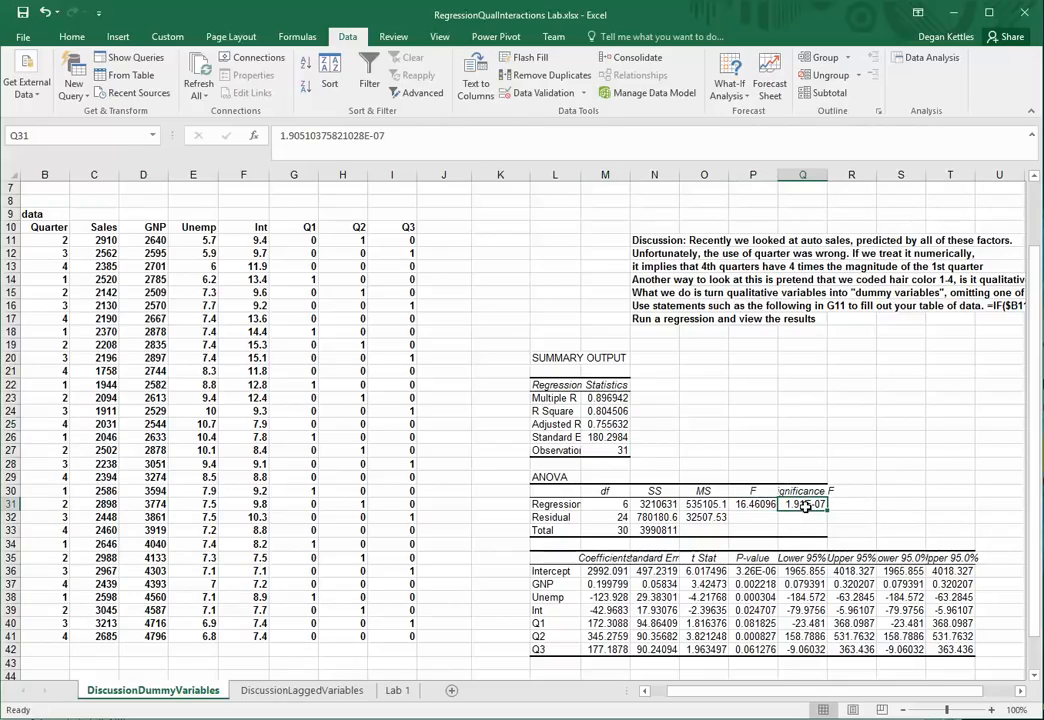
{"action": "left_click_drag", "start_coordinate": [556, 572], "coordinate": [556, 648]}
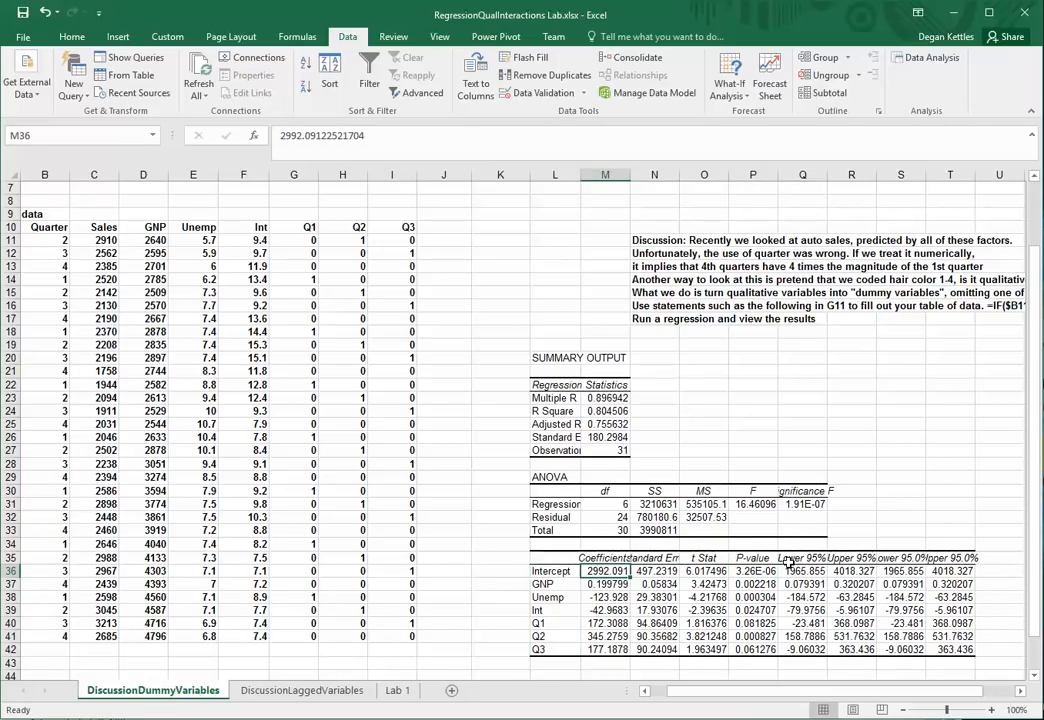
{"action": "left_click", "coordinate": [752, 572]}
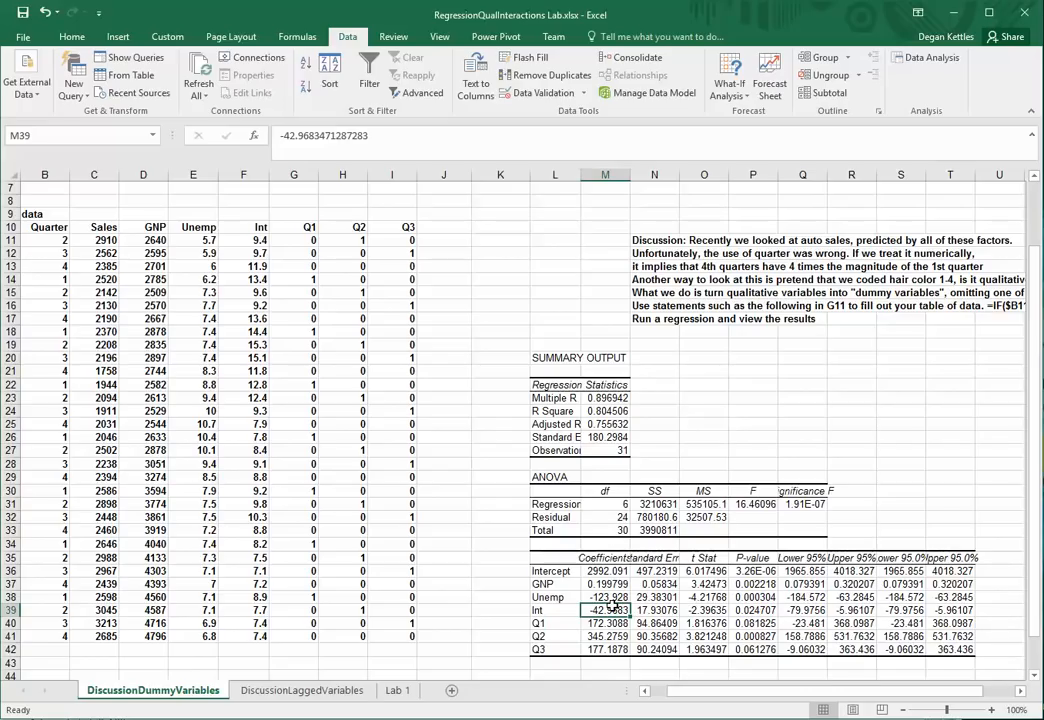
Step: Write Cost = 2992.091 + .199*GNP - 123.928*Unemp below the regression output
{"action": "scroll", "scroll_direction": "down", "scroll_amount": 3}
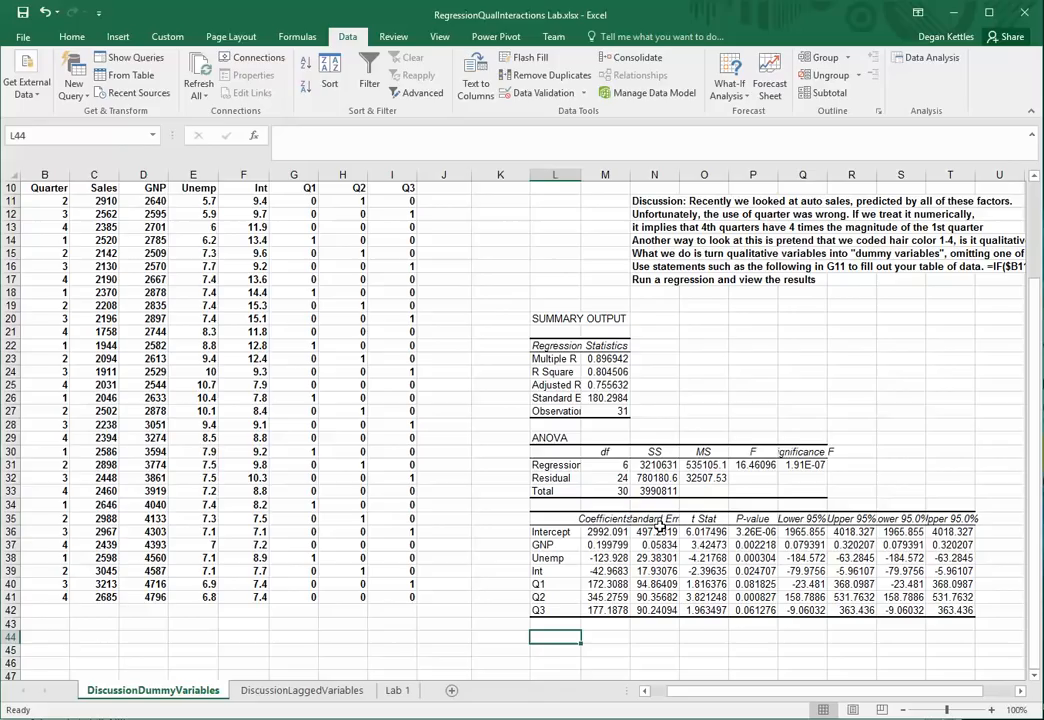
{"action": "type", "text": "="}
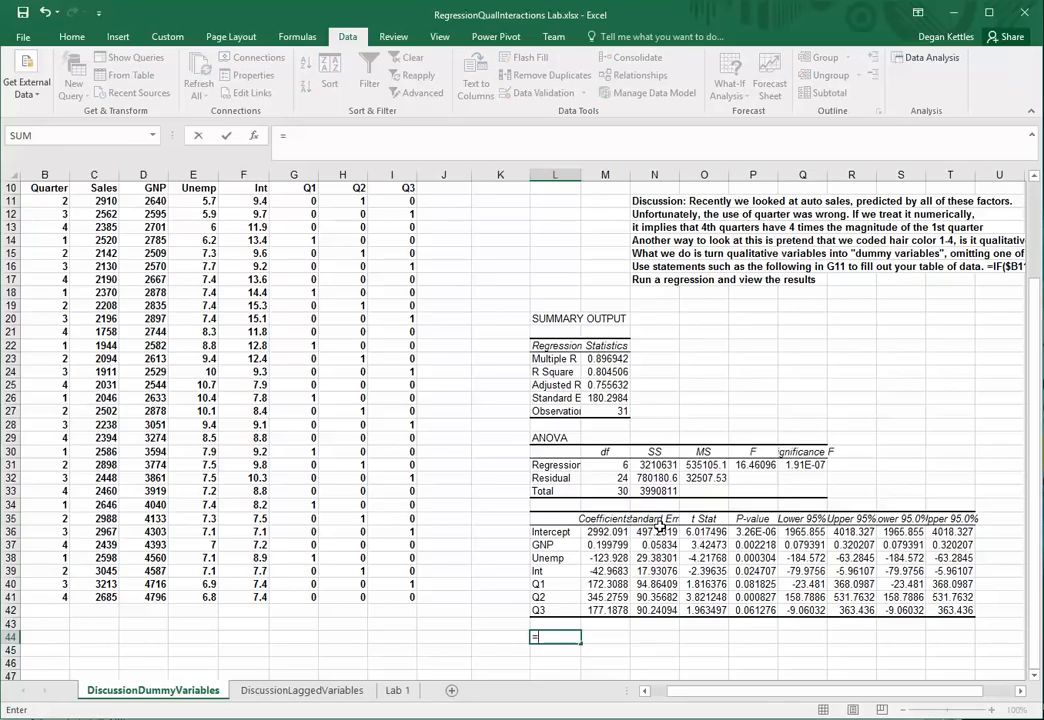
{"action": "type", "text": "Cost"}
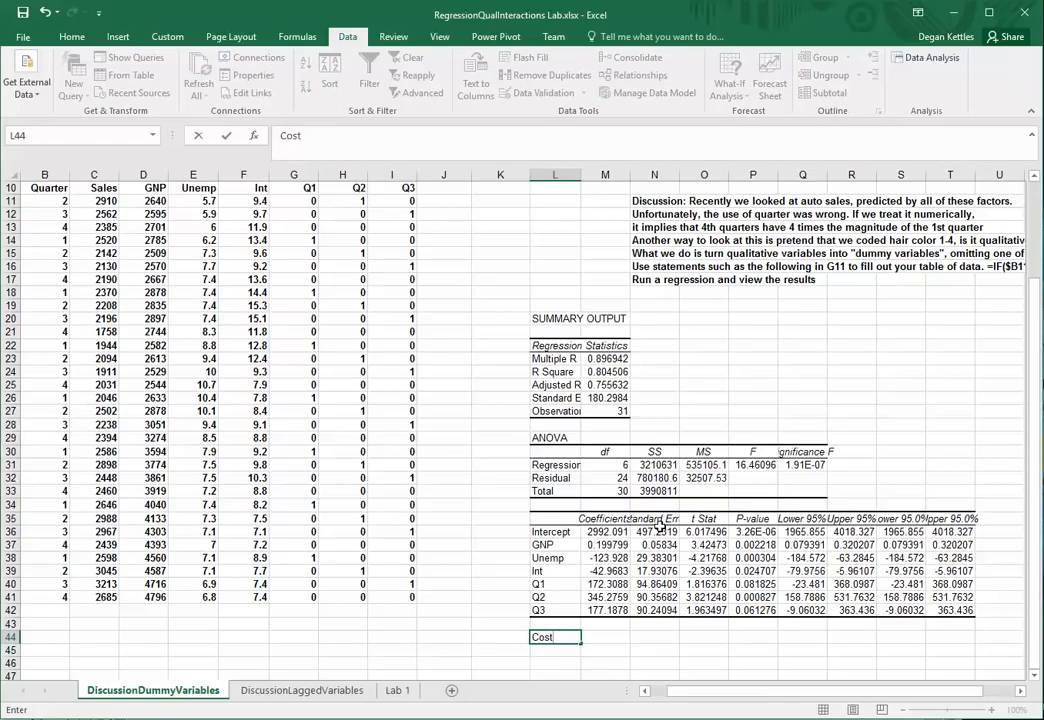
{"action": "type", "text": "="}
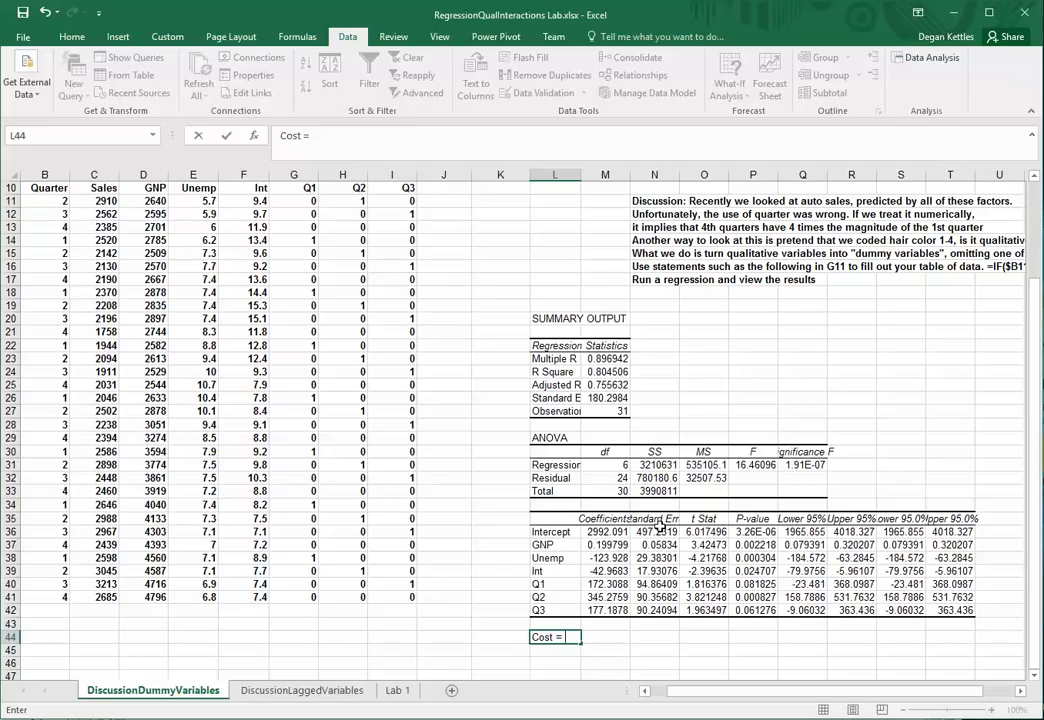
{"action": "type", "text": "2992.08"}
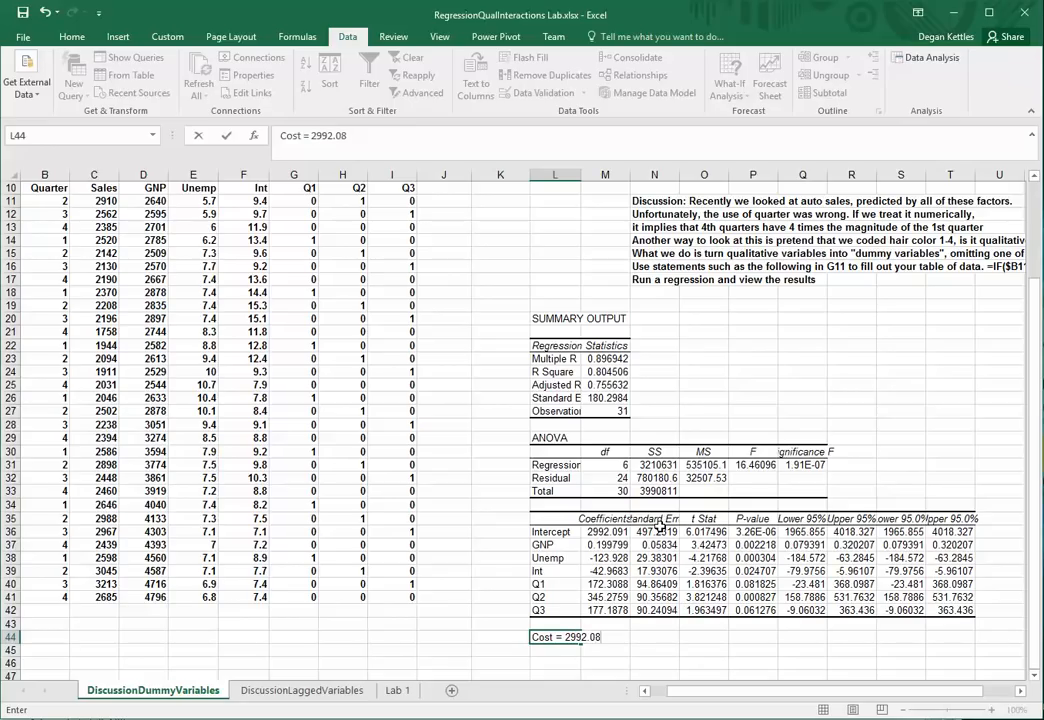
{"action": "type", "text": "091 + .199"}
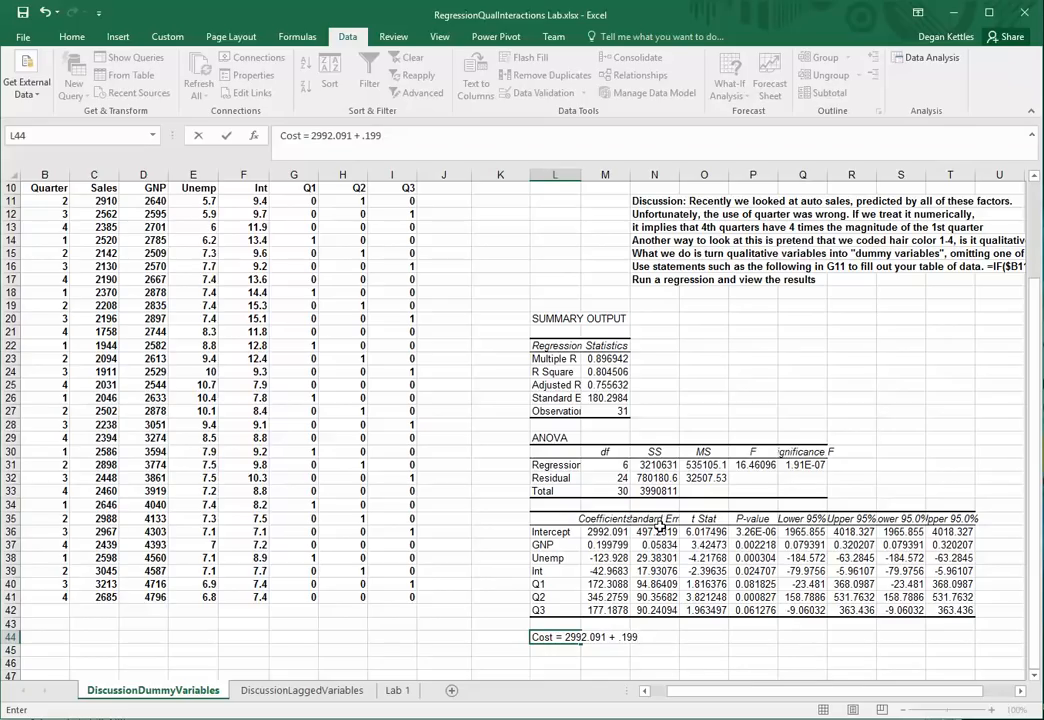
{"action": "type", "text": "N"}
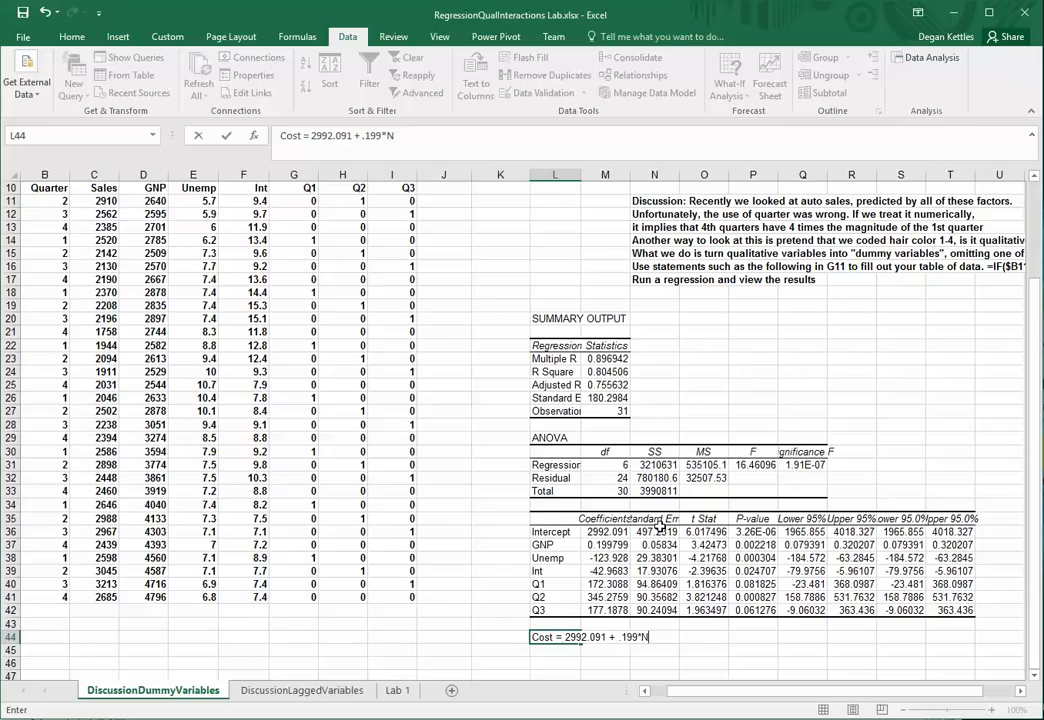
{"action": "type", "text": "GNP"}
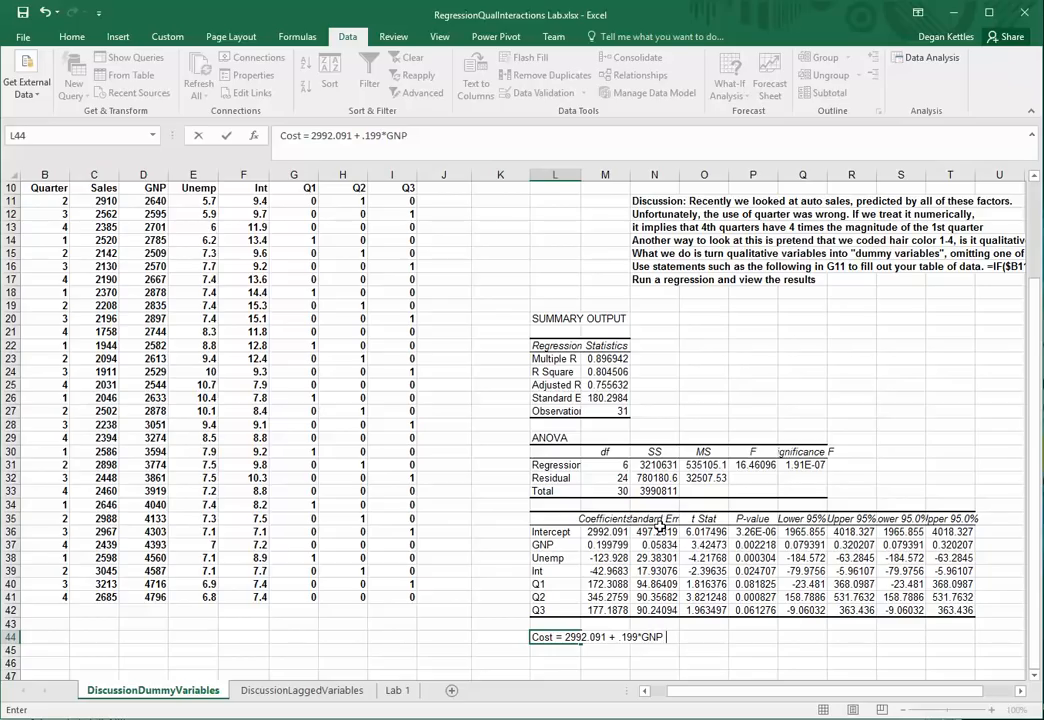
{"action": "type", "text": "- 123.9"}
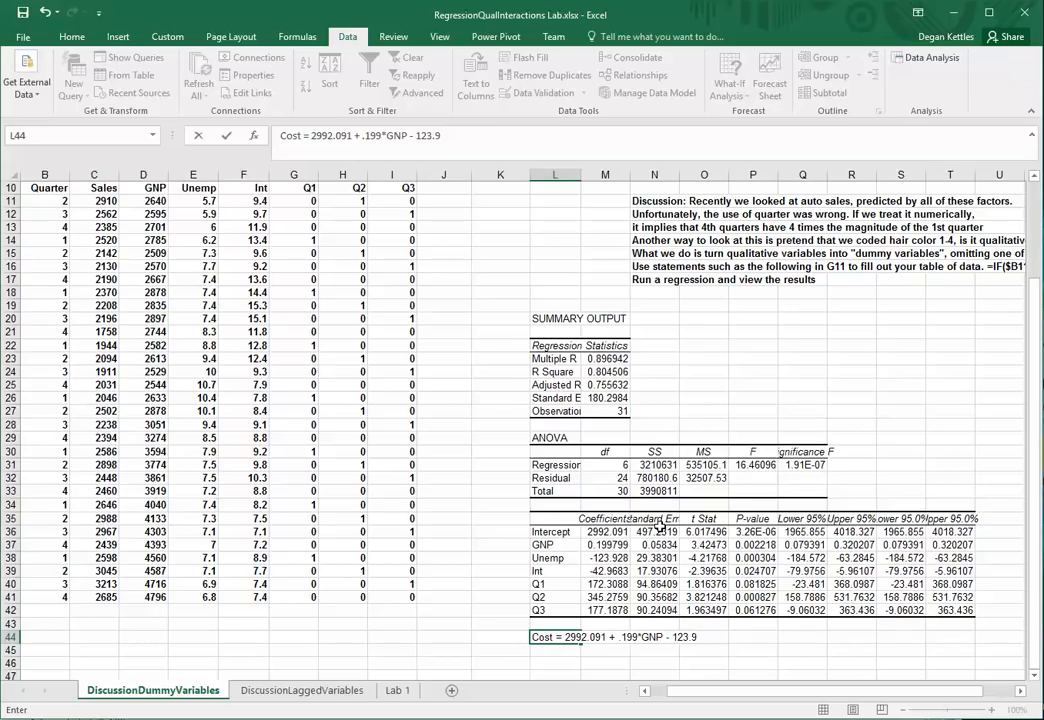
{"action": "type", "text": "28*"}
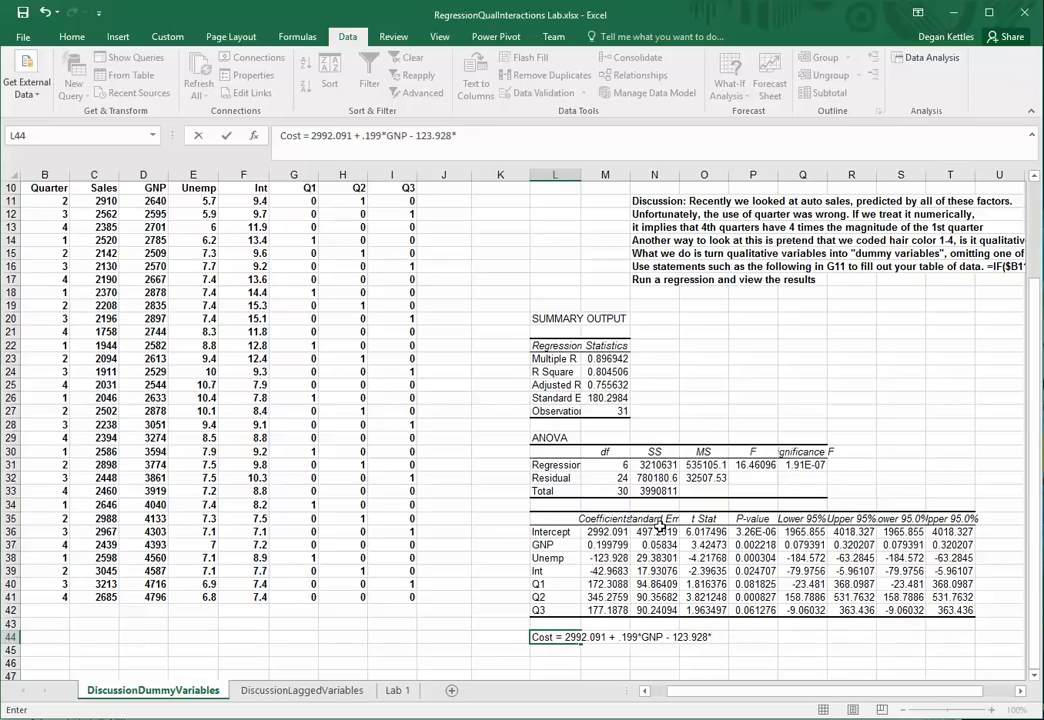
{"action": "type", "text": "Unemp"}
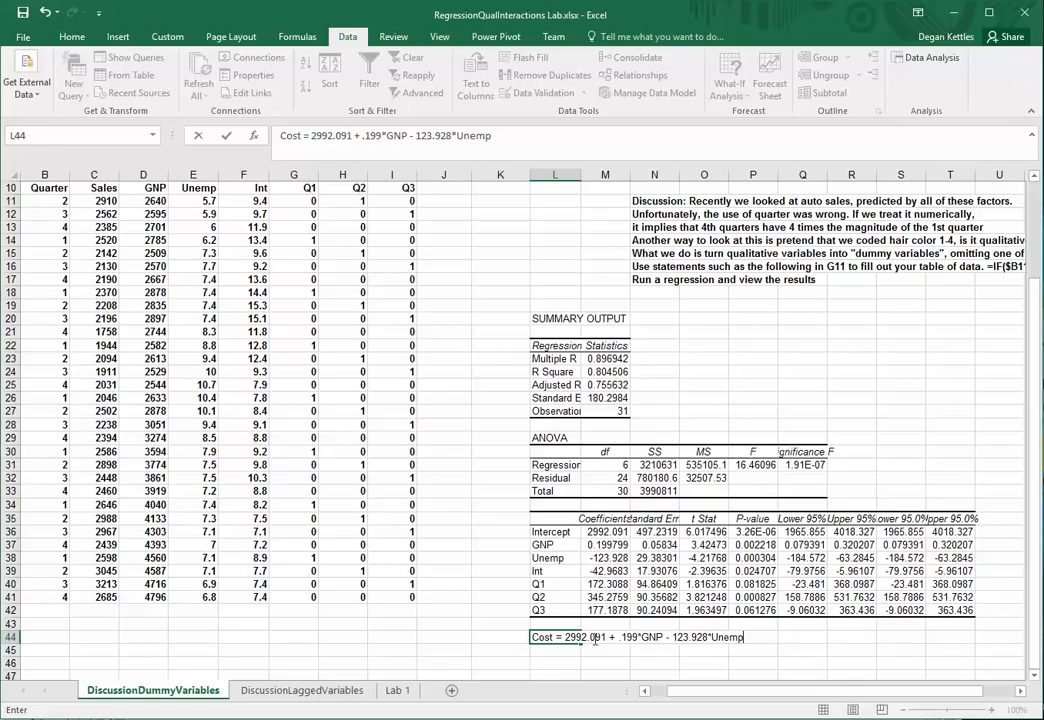
Step: Switch to the DiscussionLaggedVariables sheet with its empty lag columns
{"action": "scroll", "scroll_direction": "up", "scroll_amount": 3}
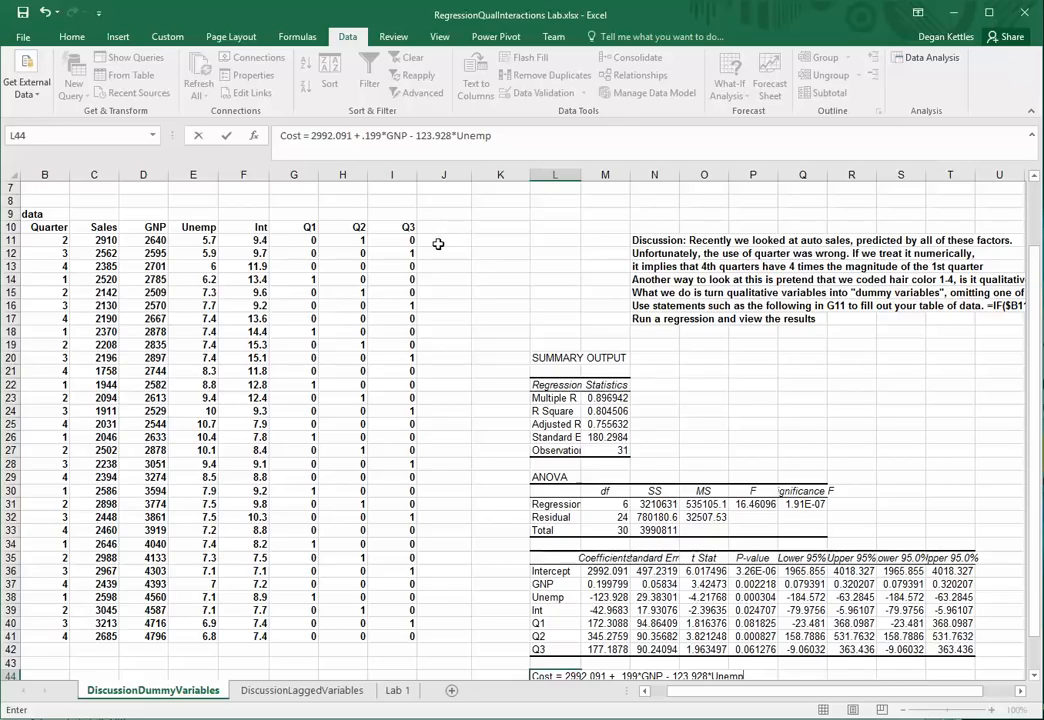
{"action": "scroll", "scroll_direction": "down", "scroll_amount": 3}
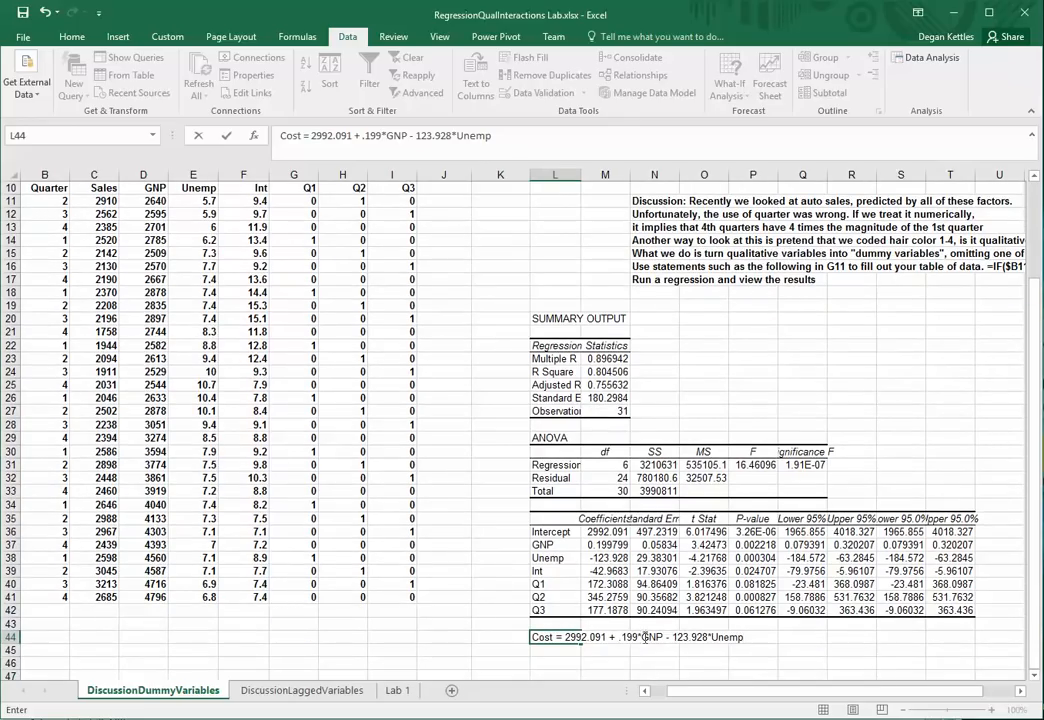
{"action": "scroll", "scroll_direction": "up", "scroll_amount": 3}
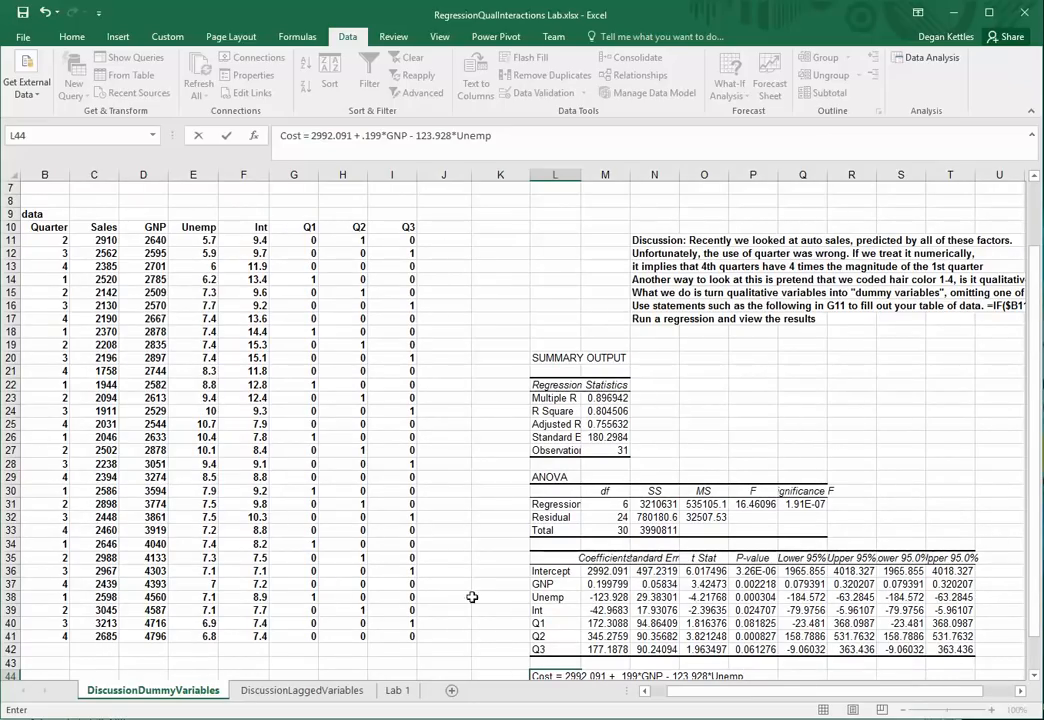
{"action": "mouse_move", "coordinate": [464, 362]}
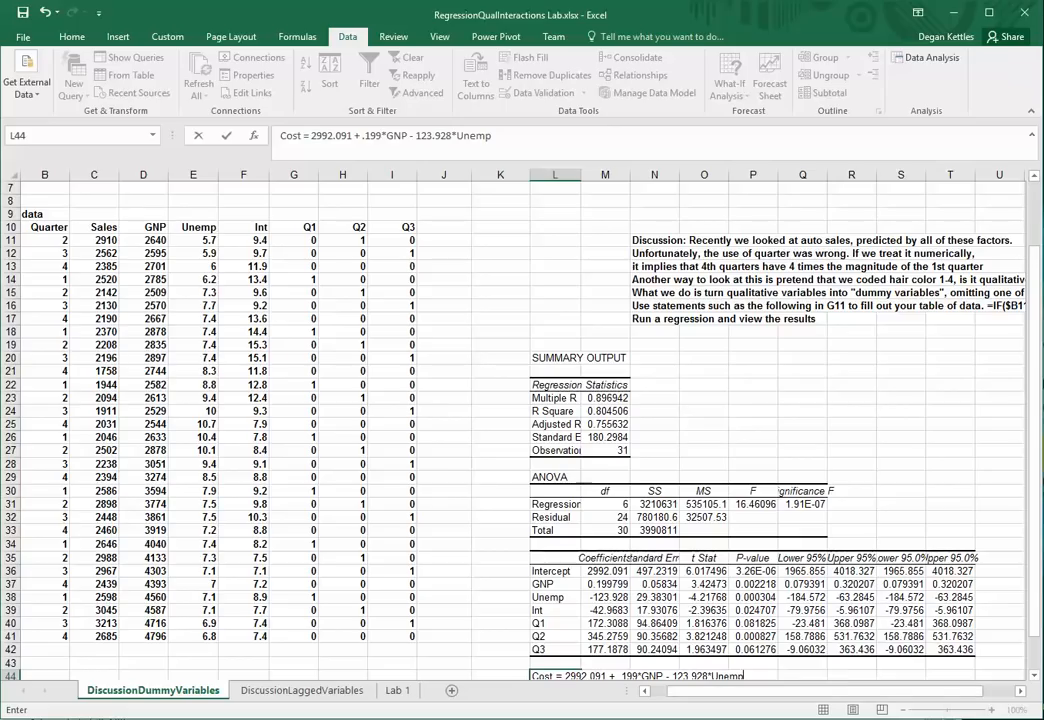
{"action": "left_click", "coordinate": [302, 690]}
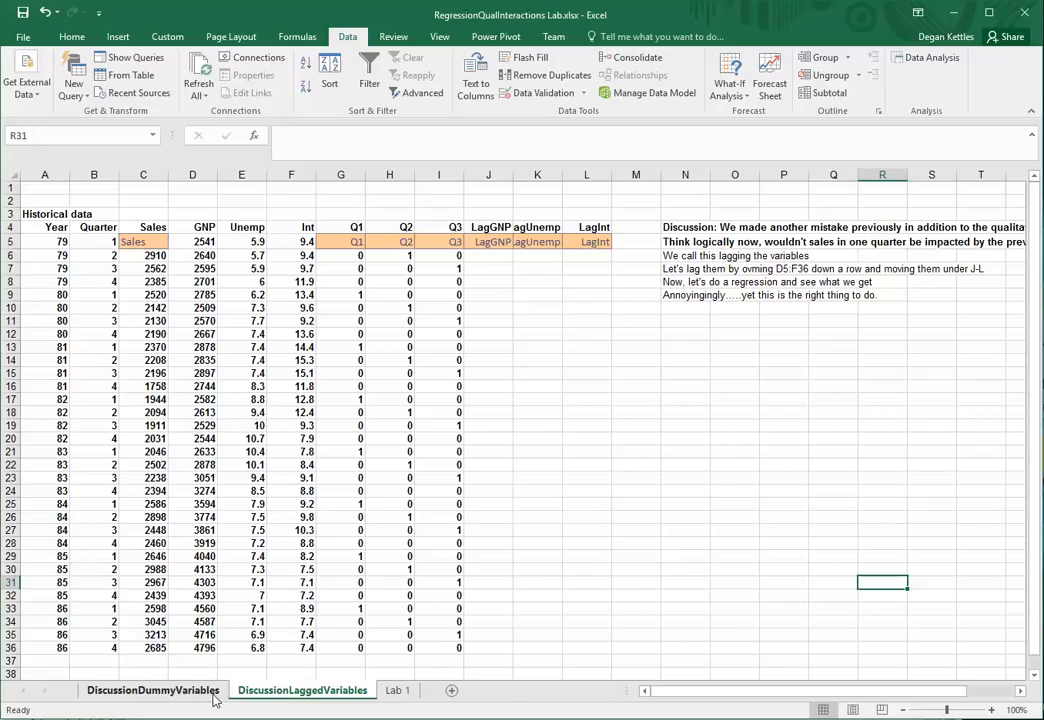
{"action": "left_click", "coordinate": [152, 690]}
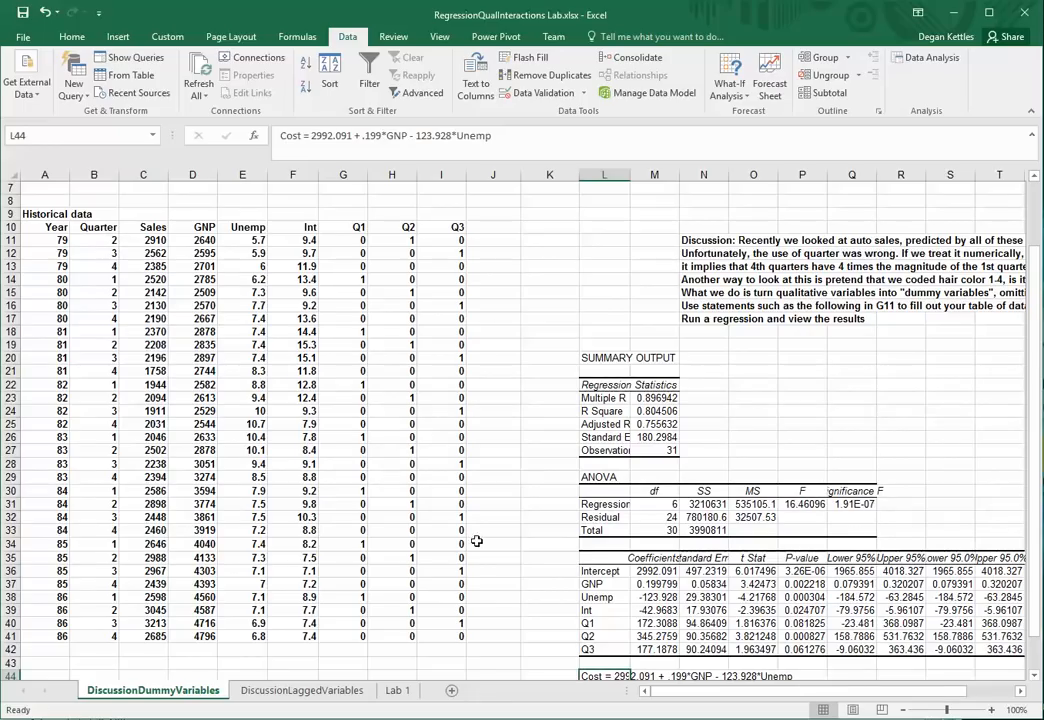
{"action": "mouse_move", "coordinate": [400, 228]}
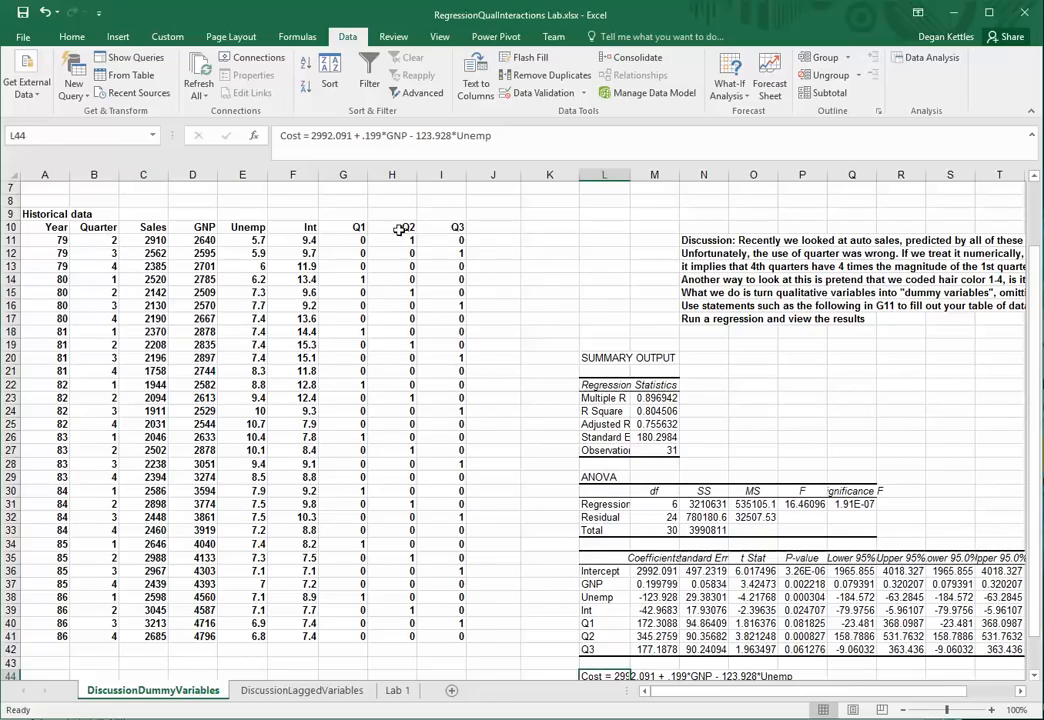
{"action": "left_click", "coordinate": [302, 690]}
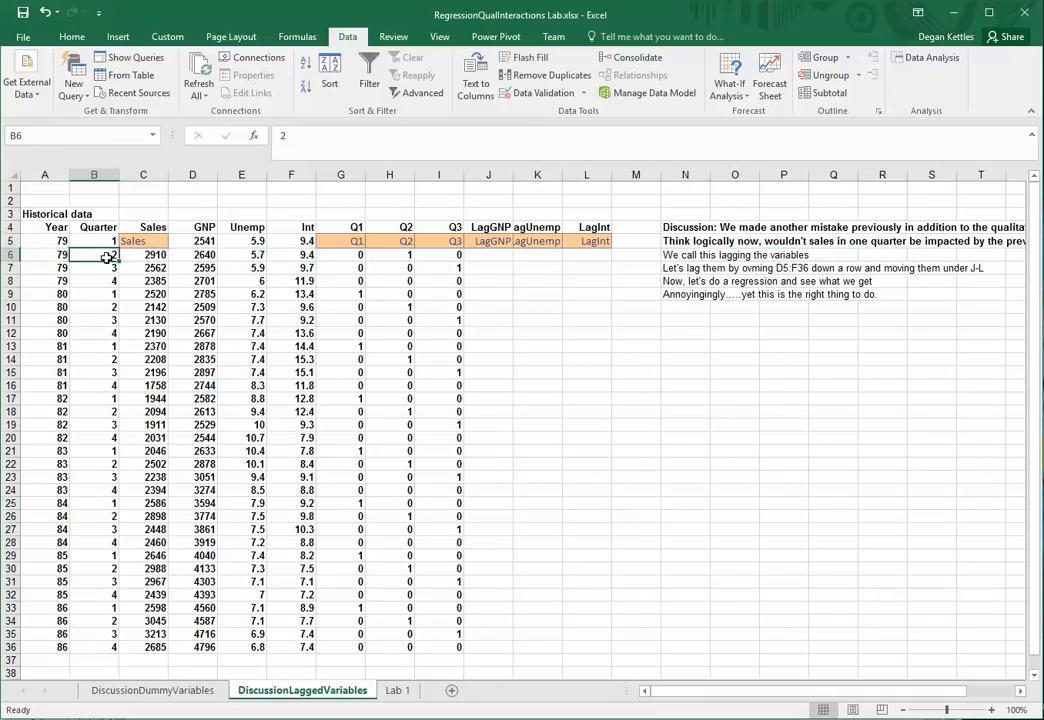
{"action": "left_click", "coordinate": [142, 254]}
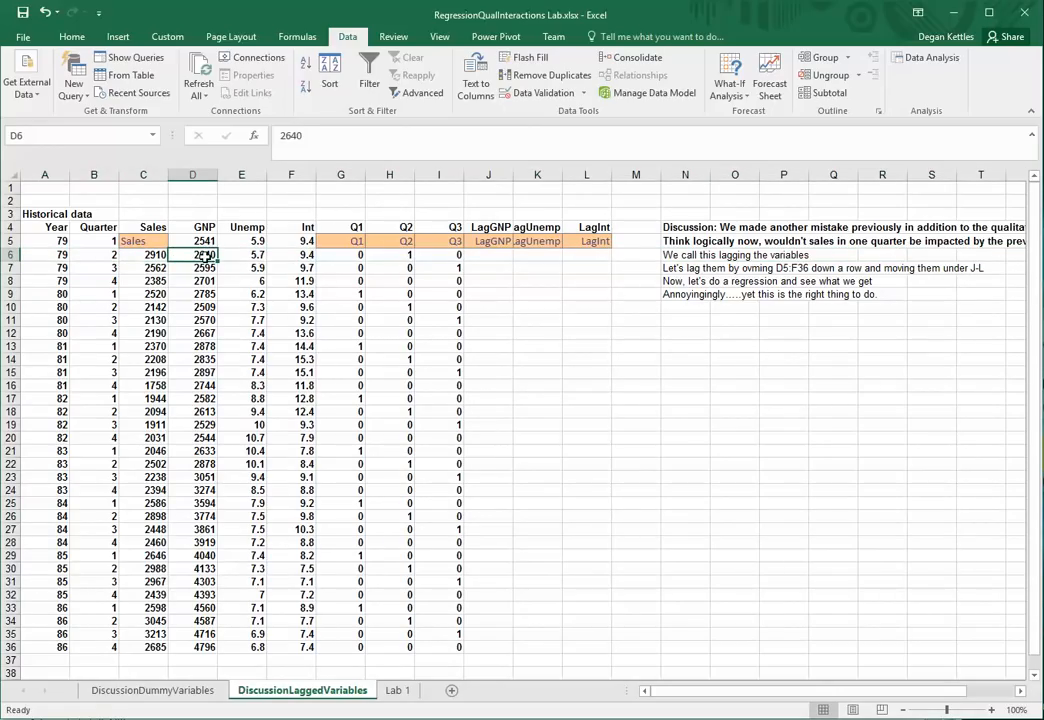
{"action": "left_click", "coordinate": [240, 254]}
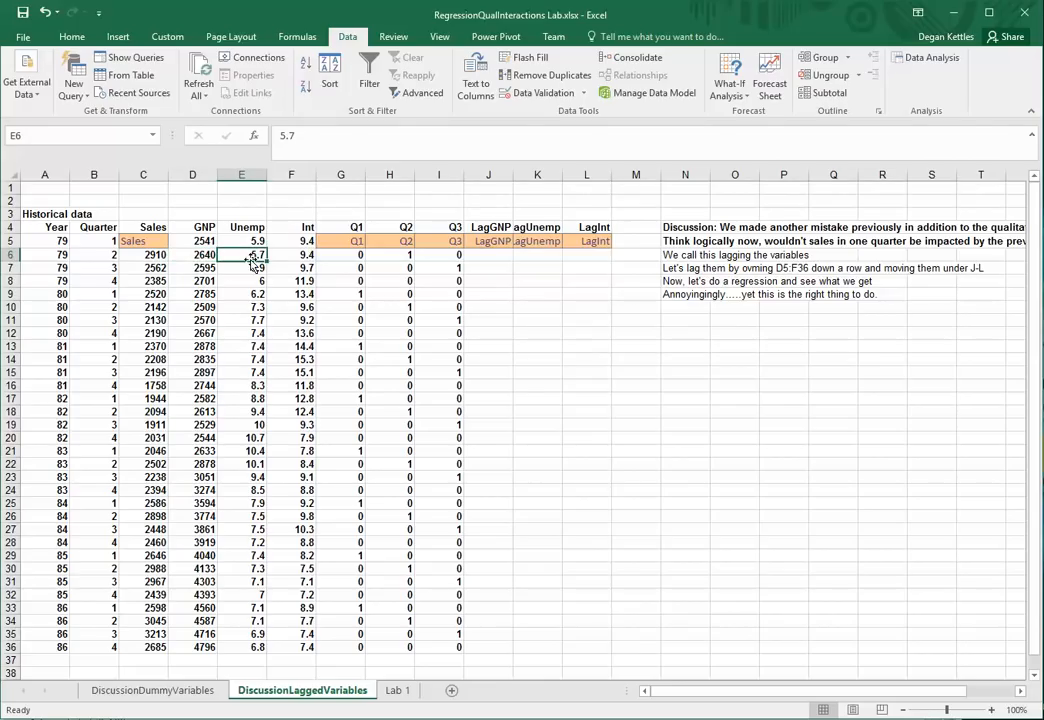
{"action": "left_click", "coordinate": [292, 254]}
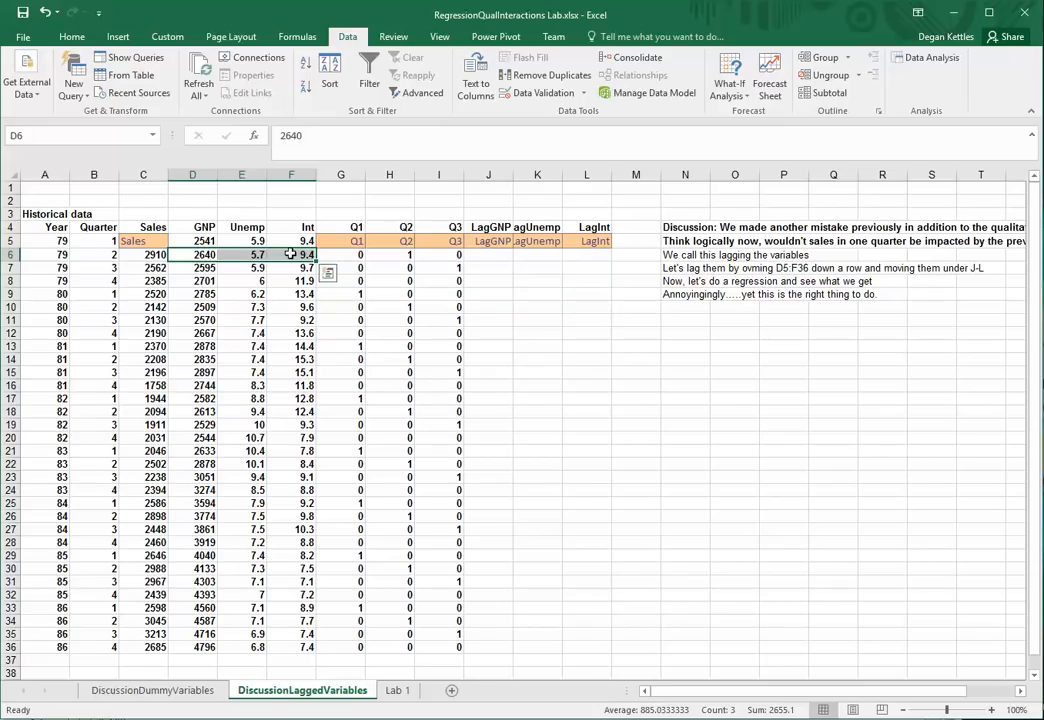
{"action": "left_click", "coordinate": [144, 254]}
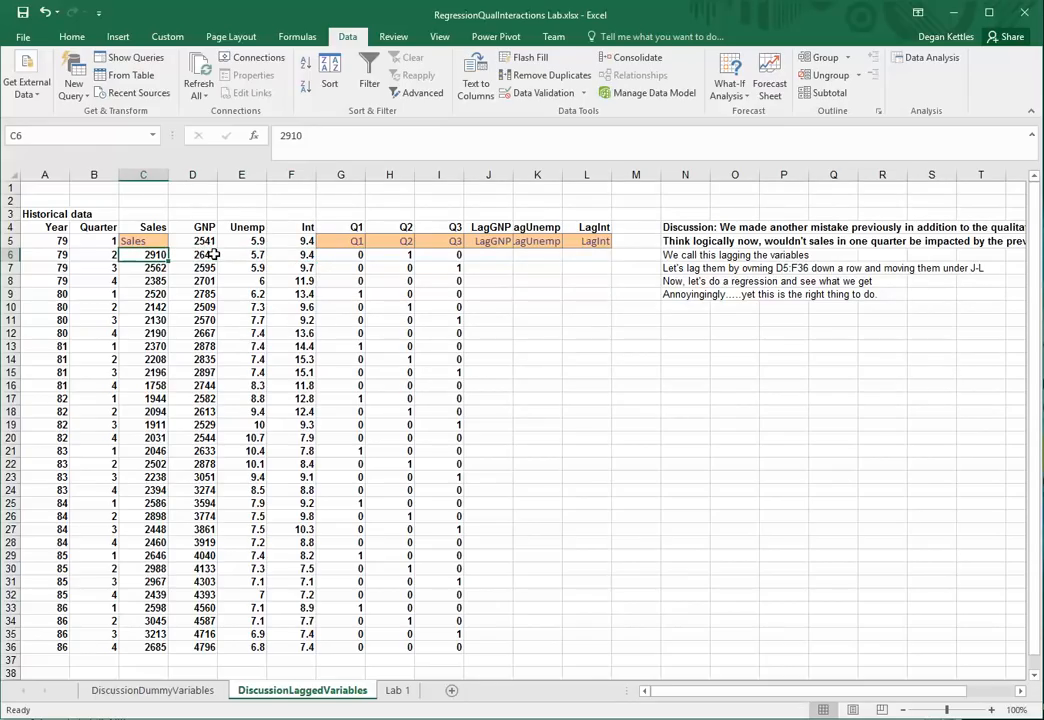
{"action": "mouse_move", "coordinate": [240, 254]}
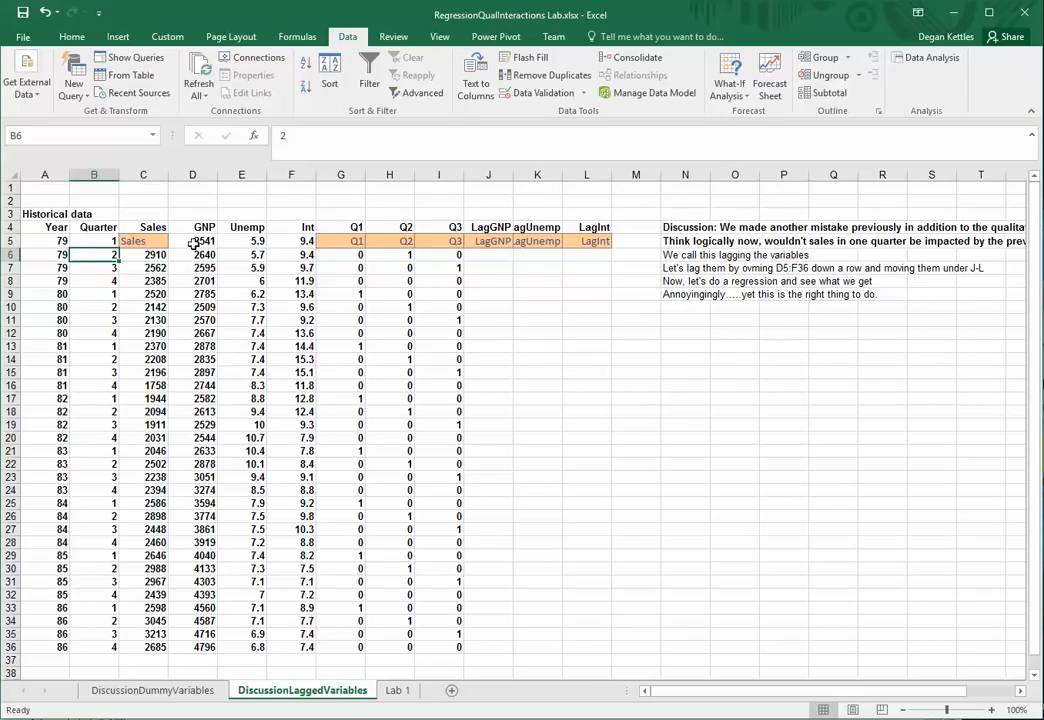
Step: Copy the GNP, Unemp and Int values into the Lag columns shifted down one row
{"action": "left_click_drag", "start_coordinate": [192, 240], "coordinate": [292, 648]}
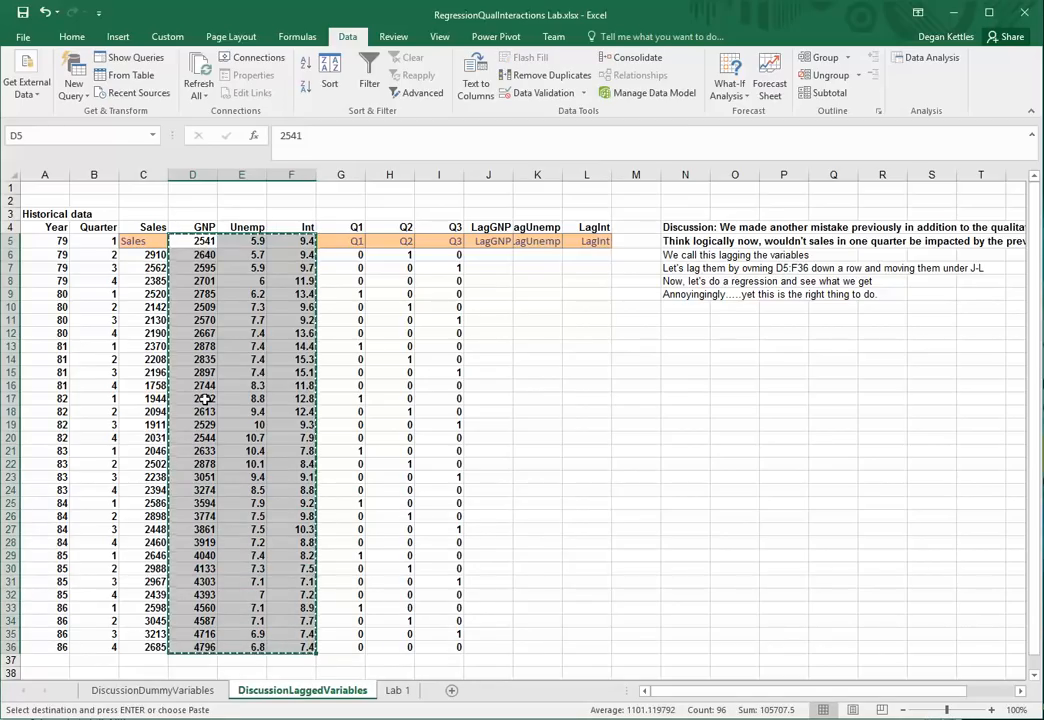
{"action": "left_click_drag", "start_coordinate": [488, 254], "coordinate": [588, 268]}
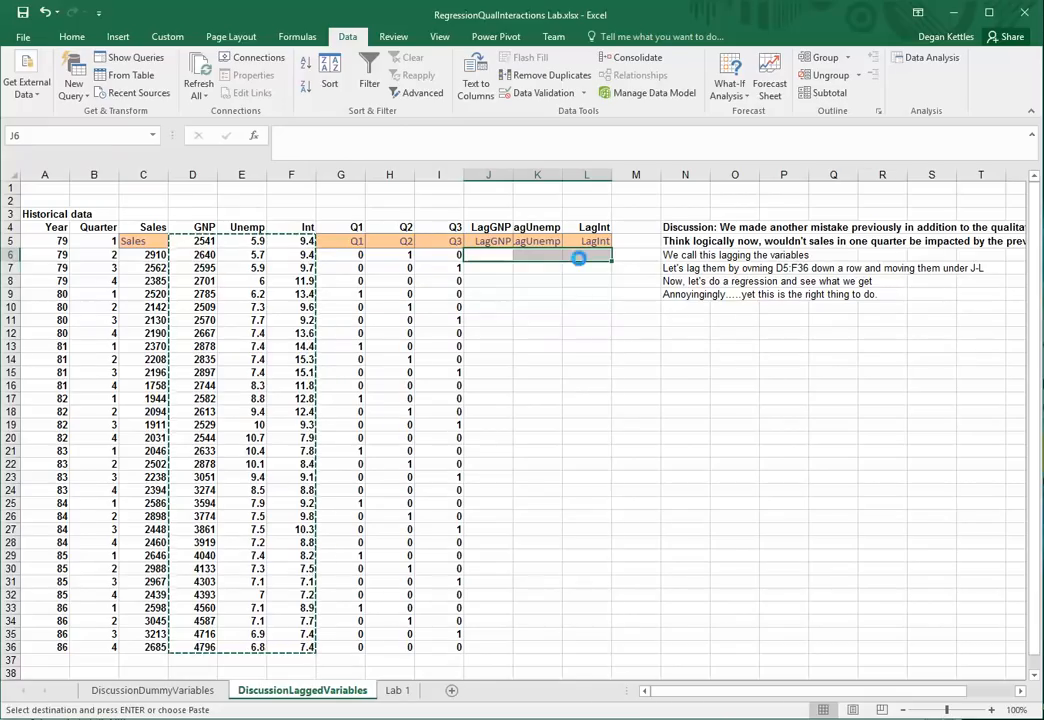
{"action": "key", "text": "ctrl+v"}
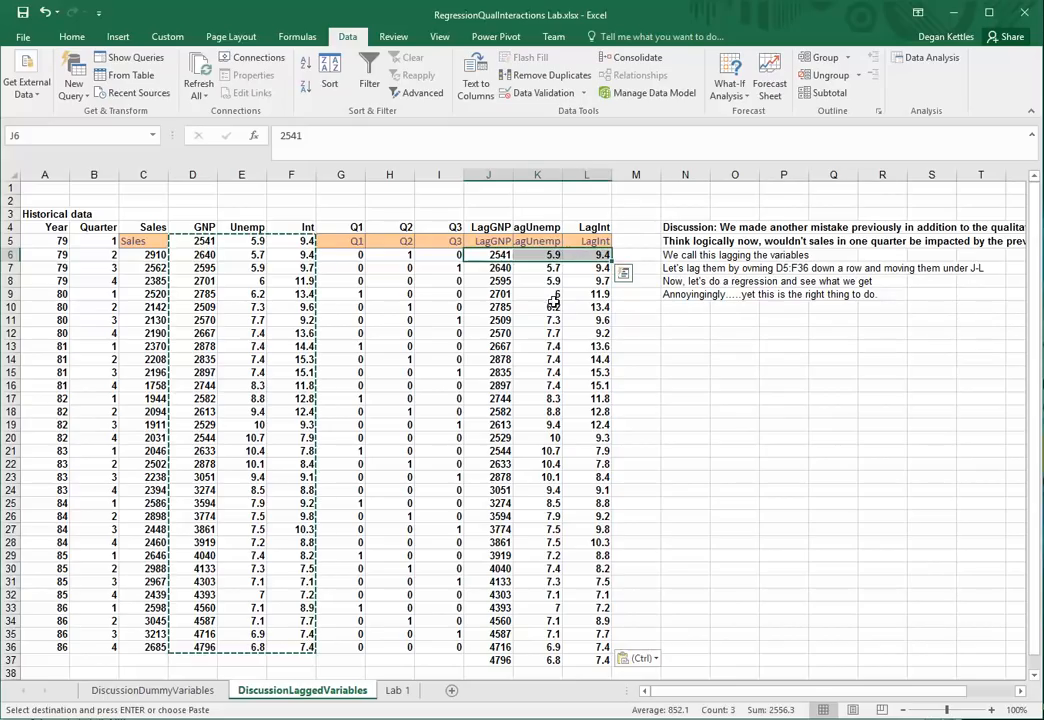
{"action": "left_click", "coordinate": [536, 306]}
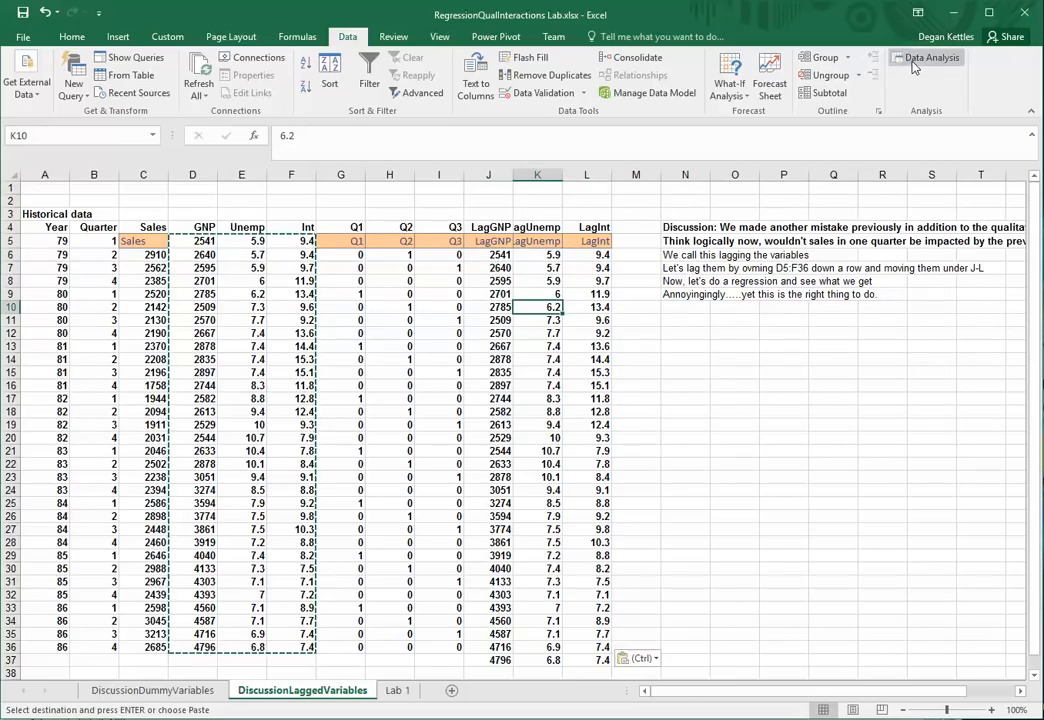
Step: Run a Regression of Sales on Q1–Q3 and the LagGNP, LagUnemp and LagInt columns
{"action": "left_click", "coordinate": [932, 56]}
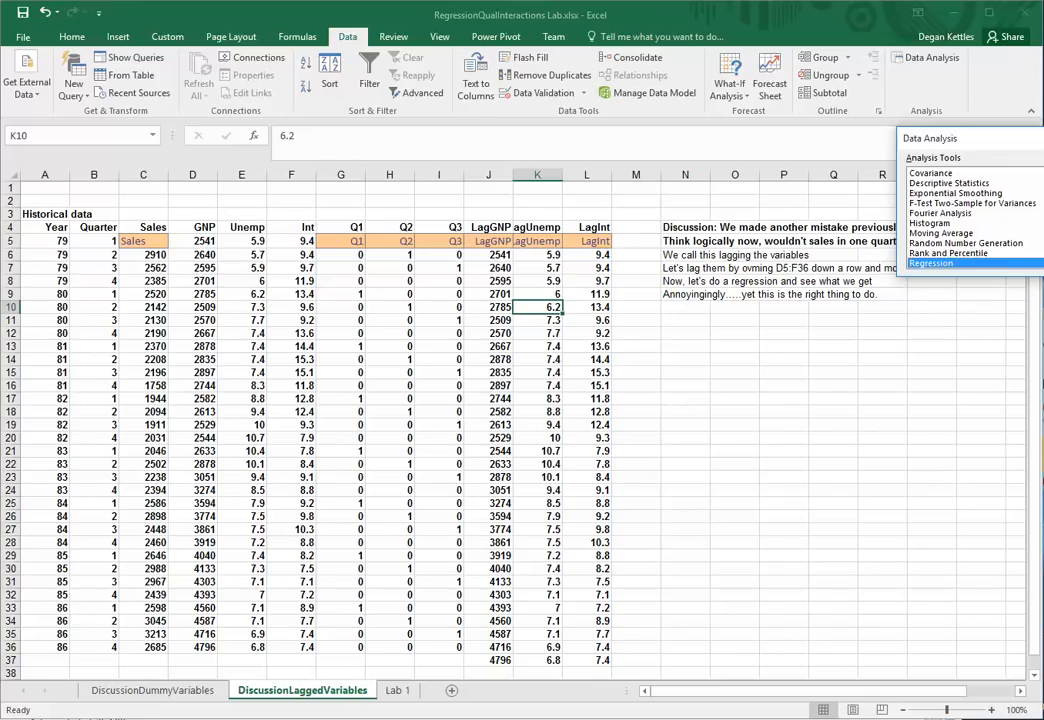
{"action": "left_click", "coordinate": [932, 264]}
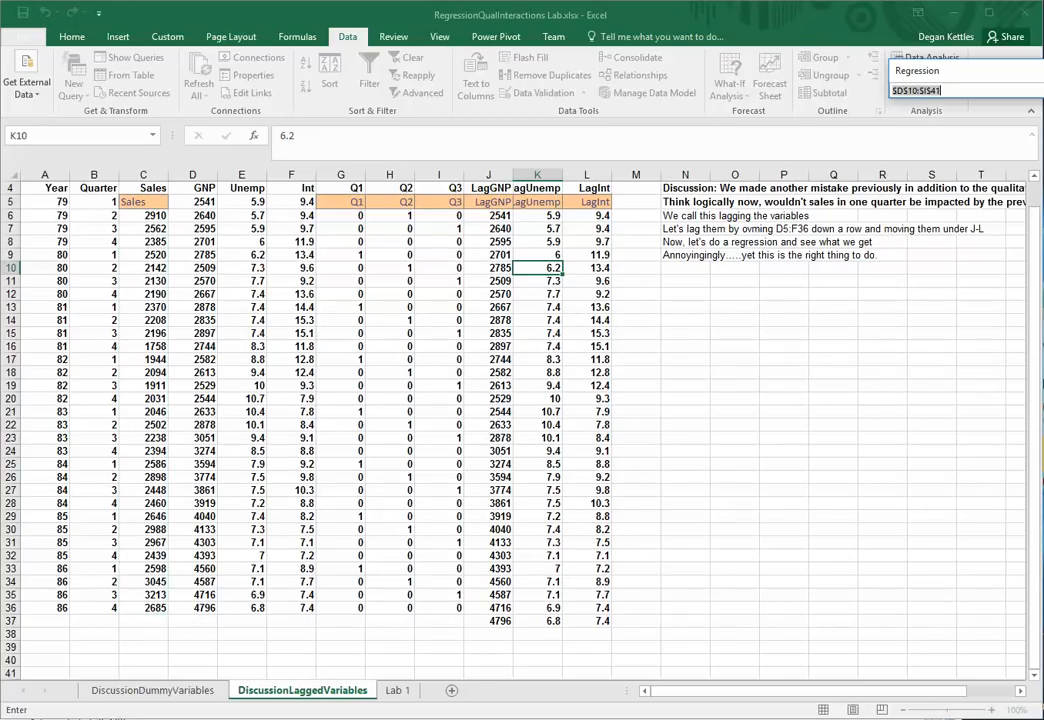
{"action": "left_click_drag", "start_coordinate": [340, 200], "coordinate": [614, 608]}
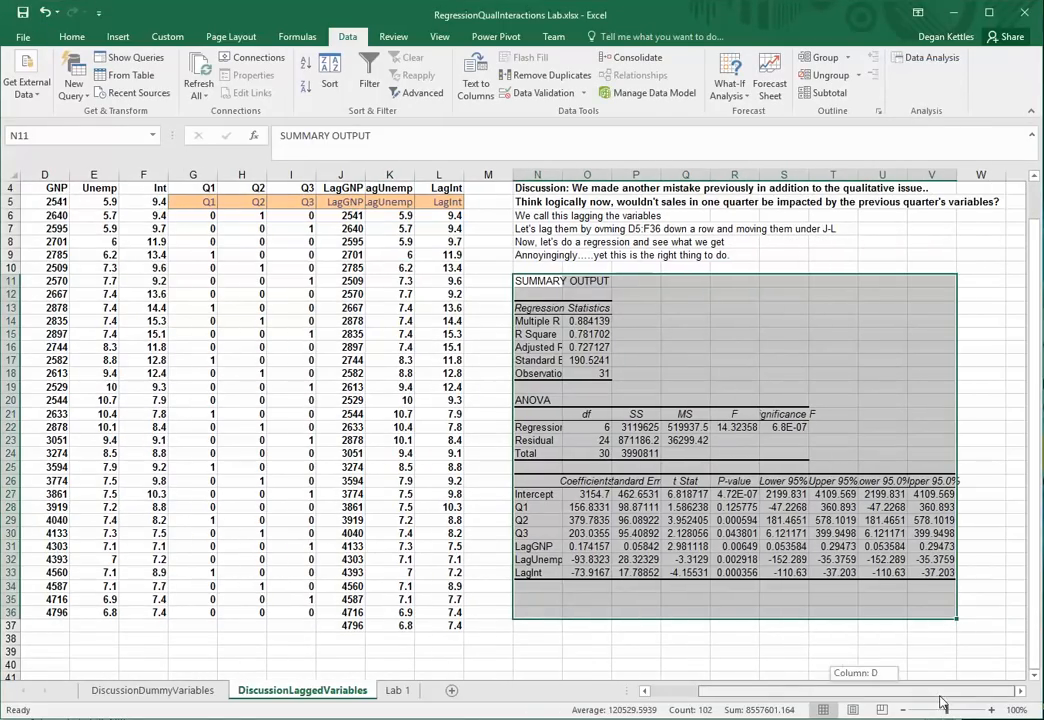
{"action": "left_click", "coordinate": [588, 348]}
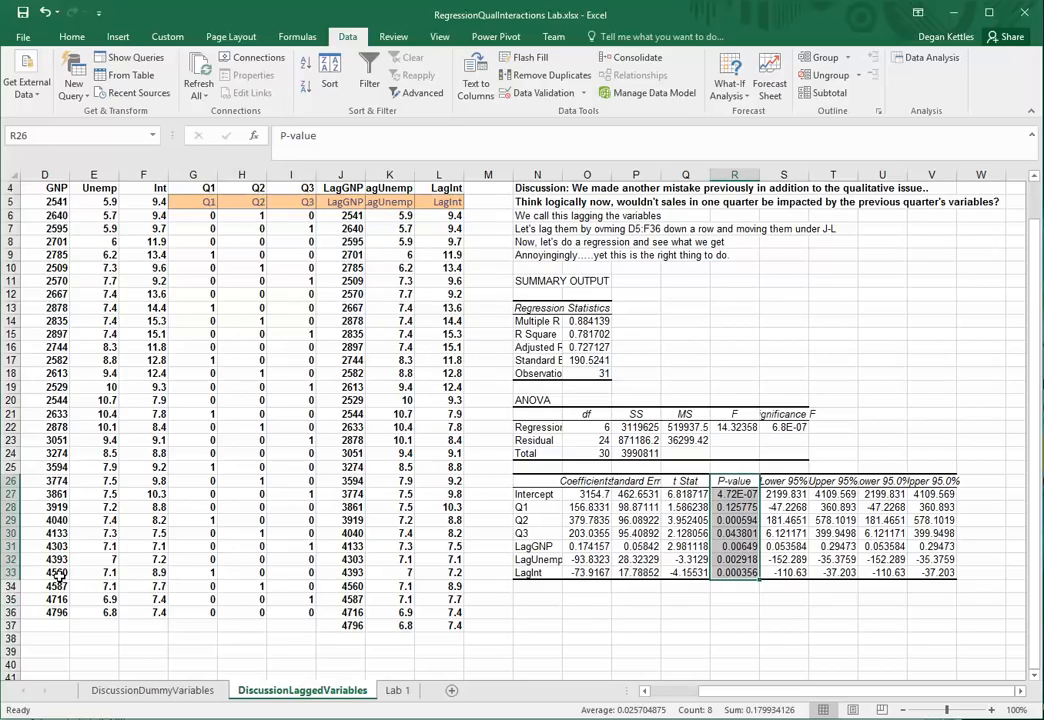
{"action": "left_click", "coordinate": [152, 690]}
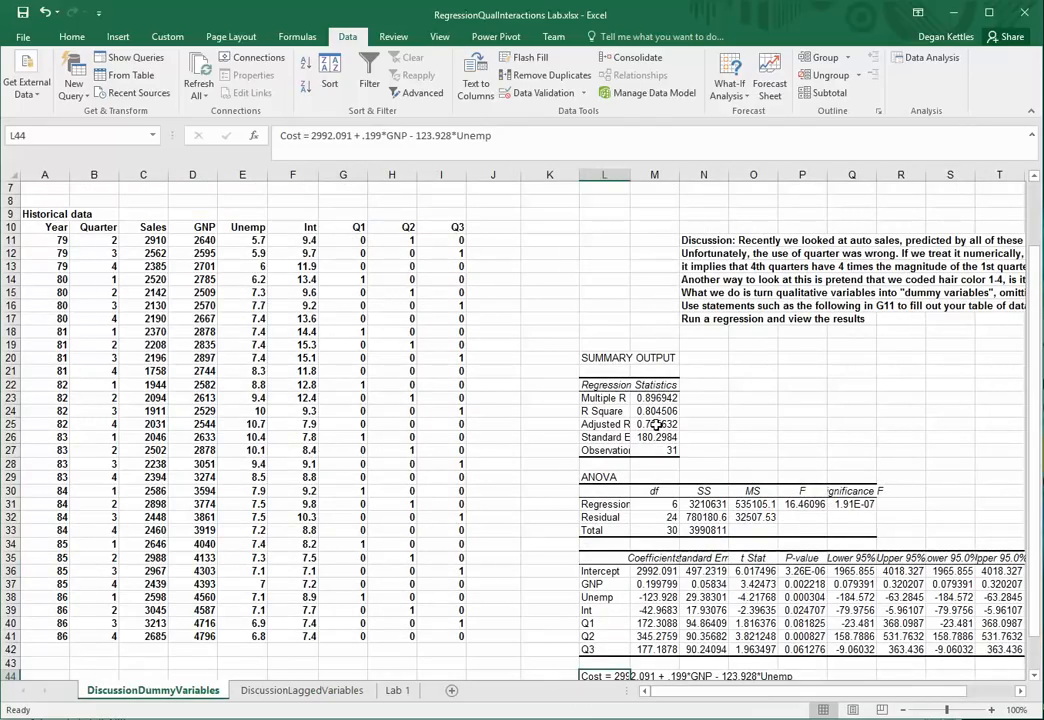
{"action": "left_click", "coordinate": [300, 690]}
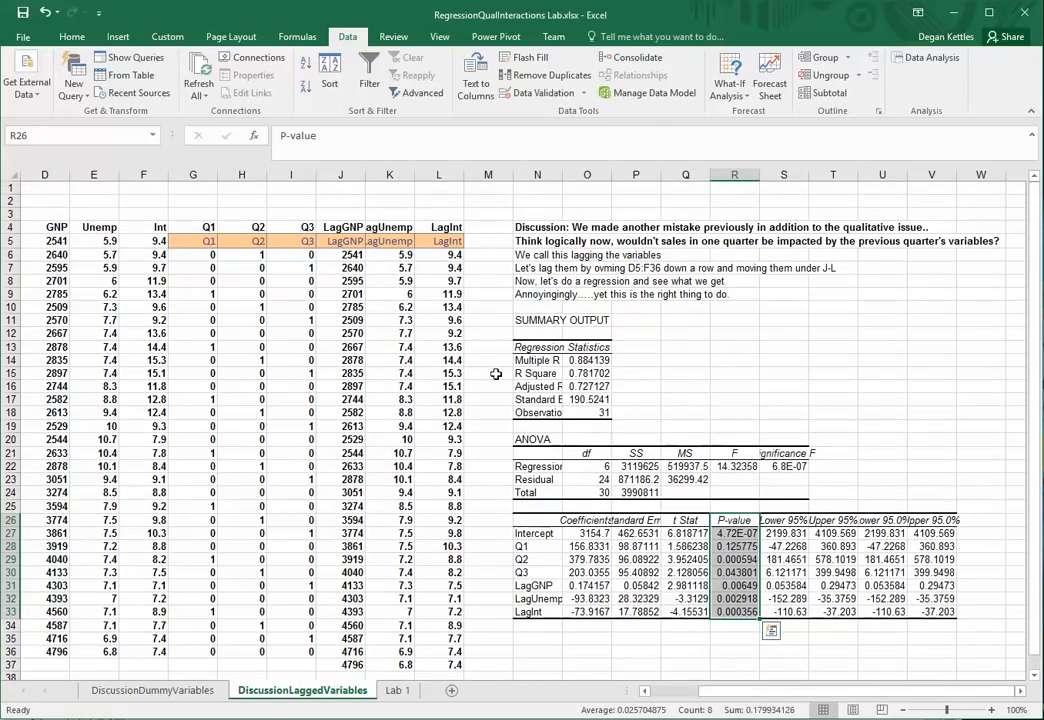
{"action": "mouse_move", "coordinate": [528, 374]}
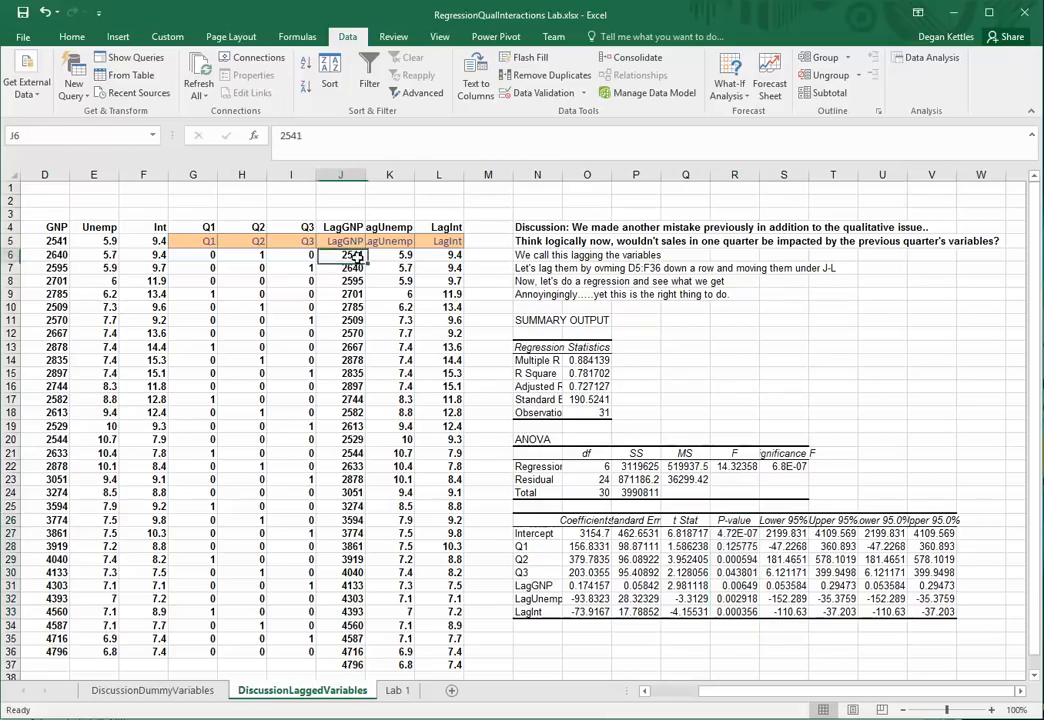
{"action": "left_click_drag", "start_coordinate": [340, 254], "coordinate": [440, 664]}
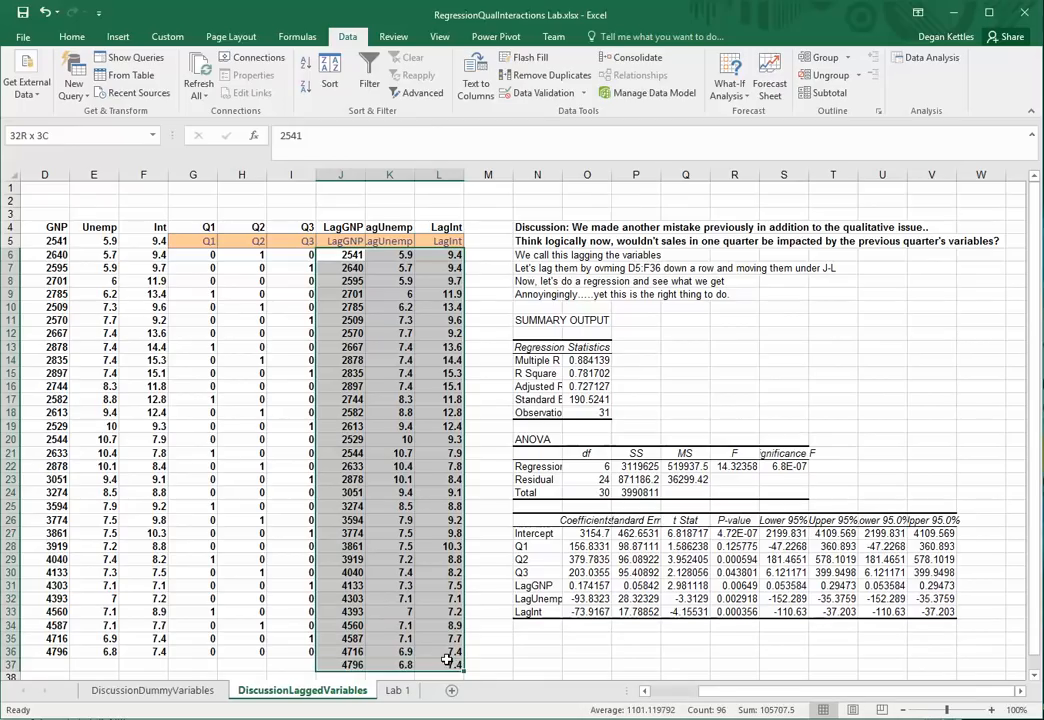